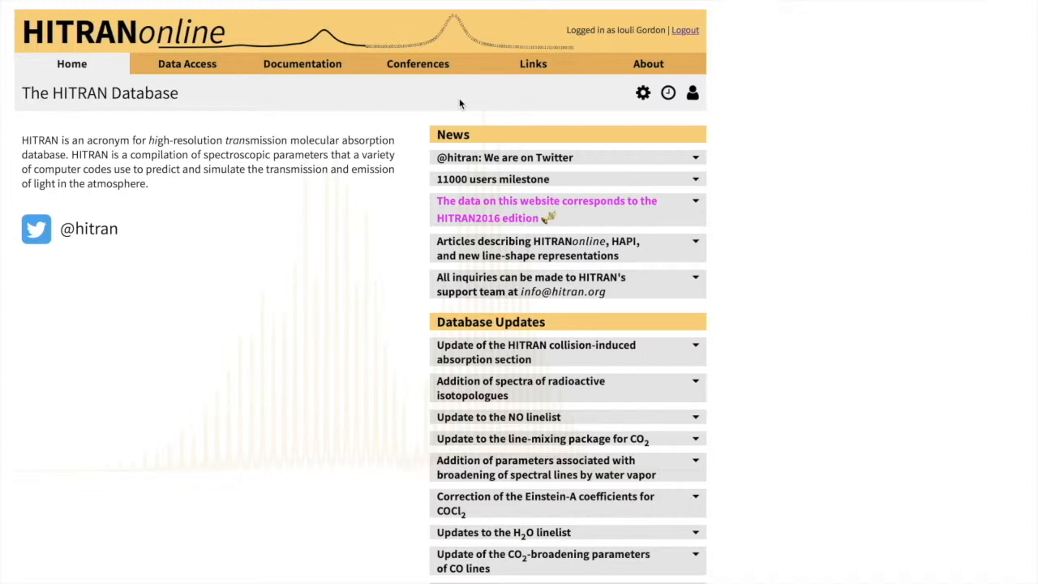
- Open the Line-by-line Parameters definitions page from the Documentation menu
click(301, 64)
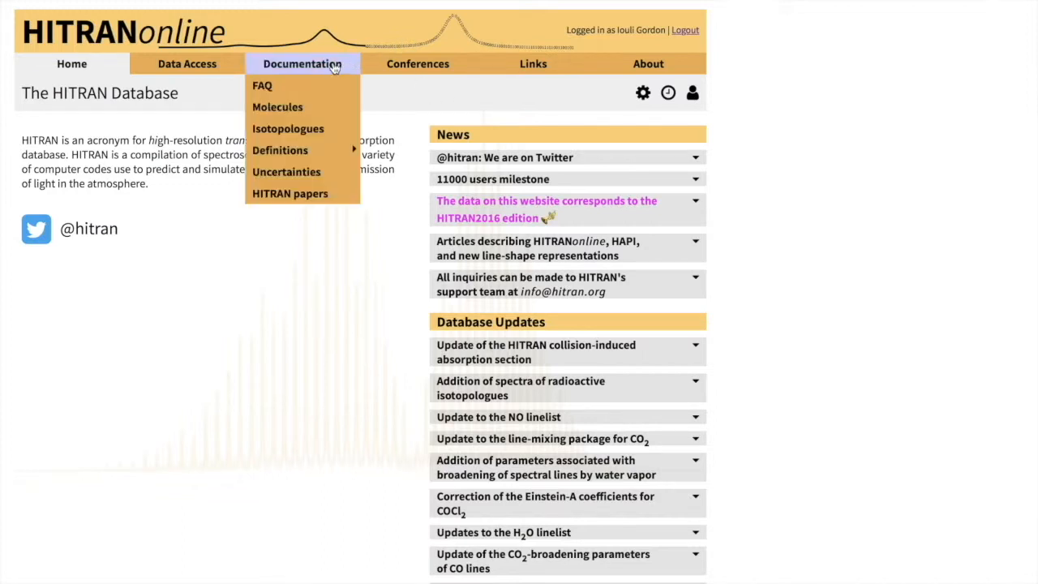
mouse_move(279, 150)
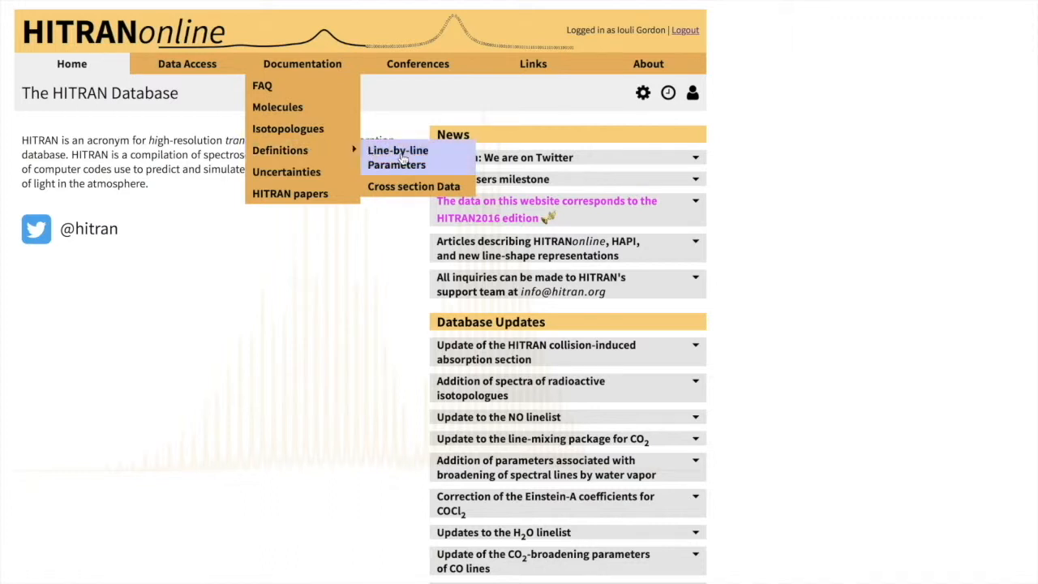
click(397, 157)
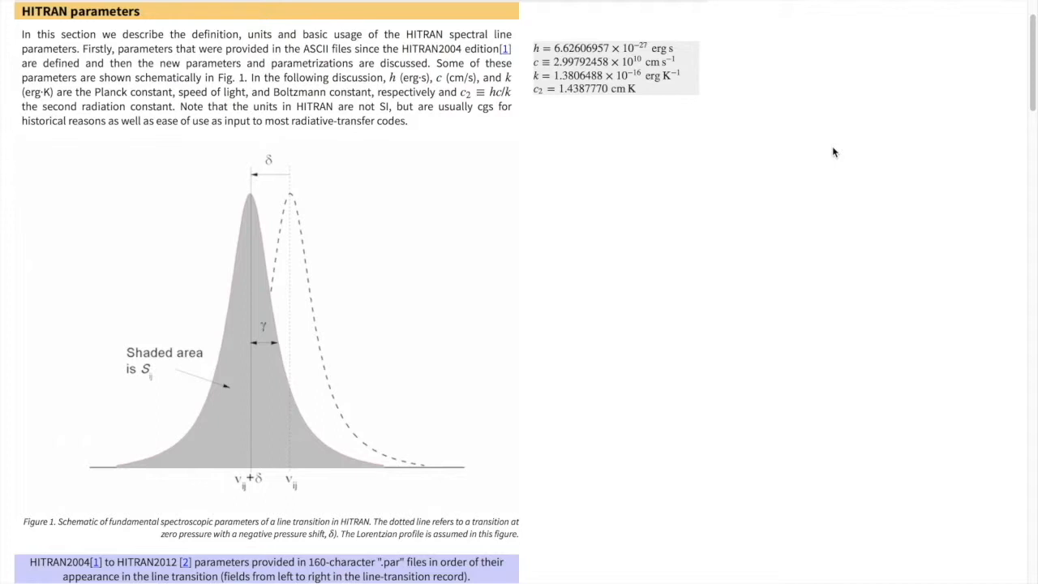
mouse_move(263, 273)
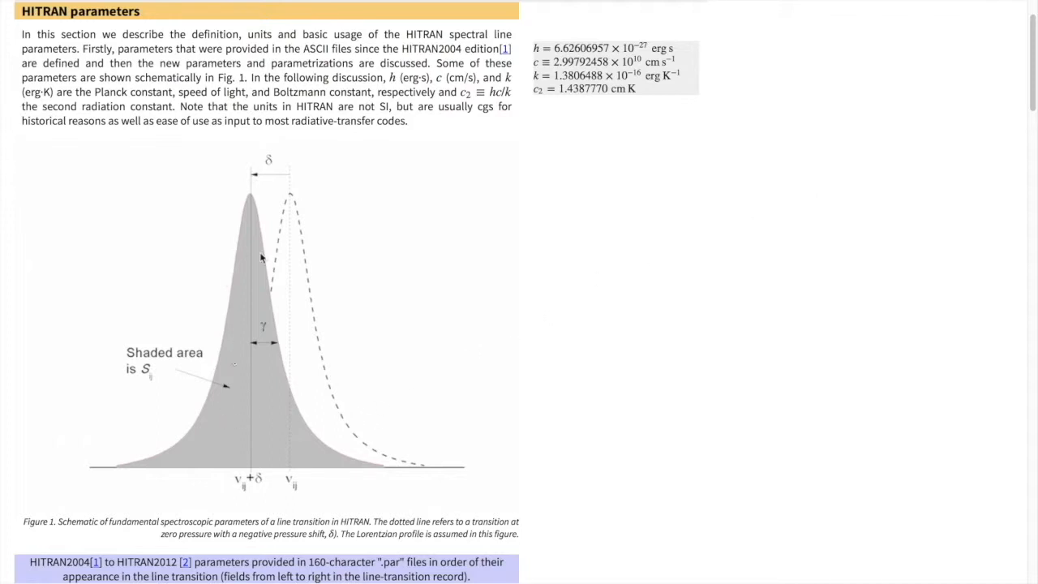
mouse_move(363, 168)
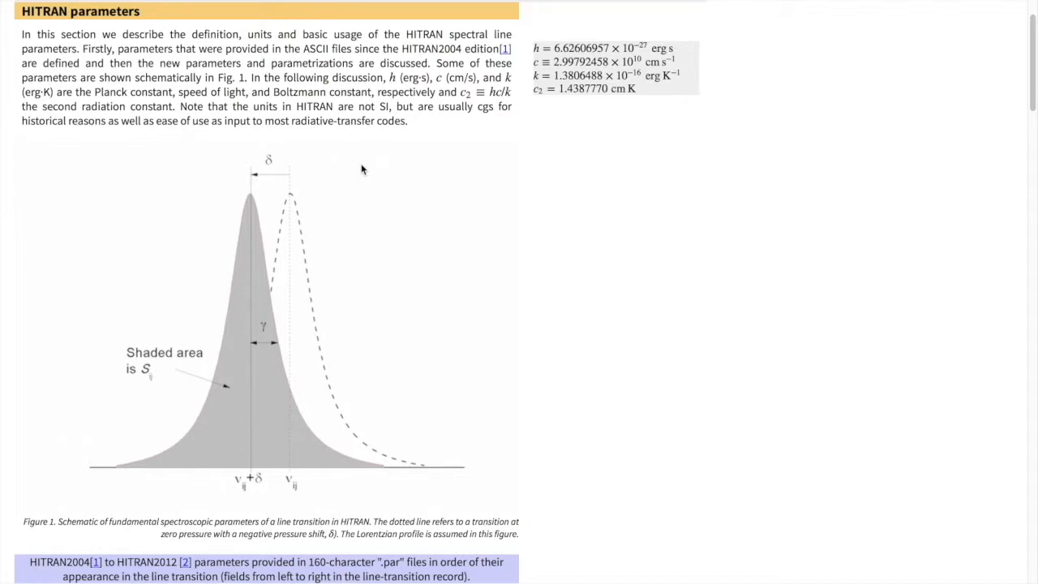
mouse_move(283, 159)
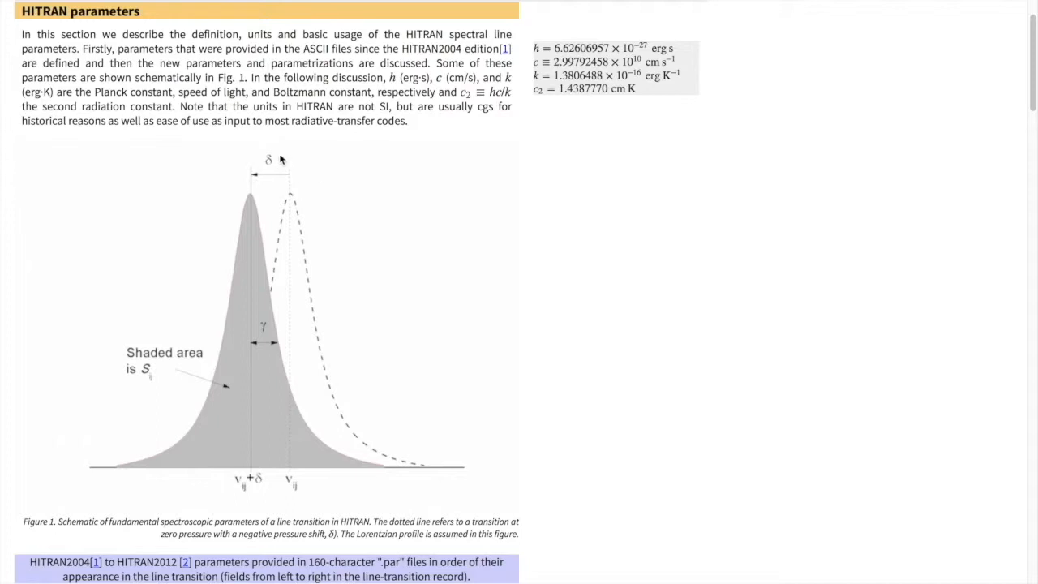
mouse_move(346, 154)
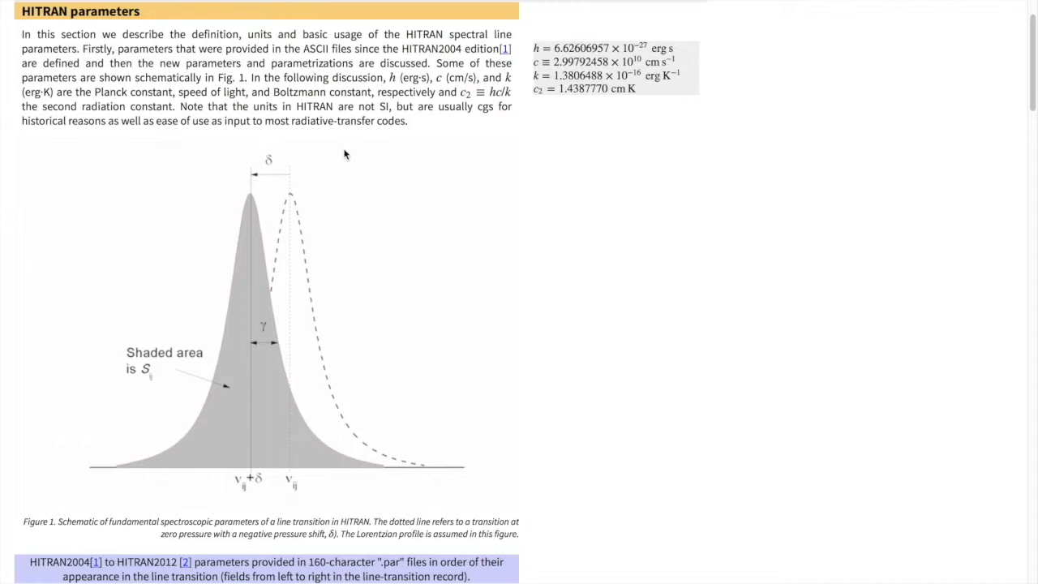
mouse_move(251, 161)
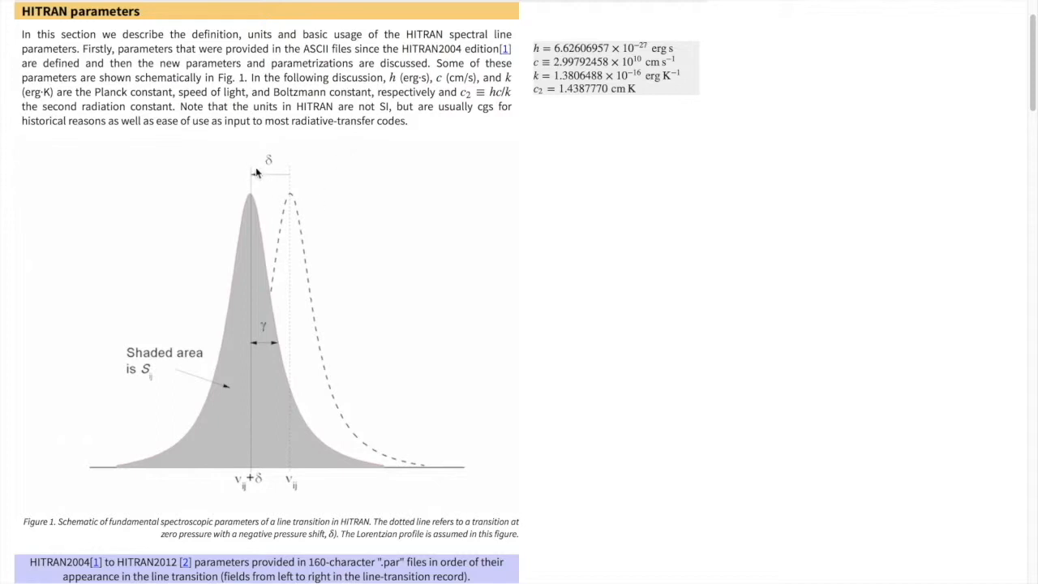
mouse_move(225, 149)
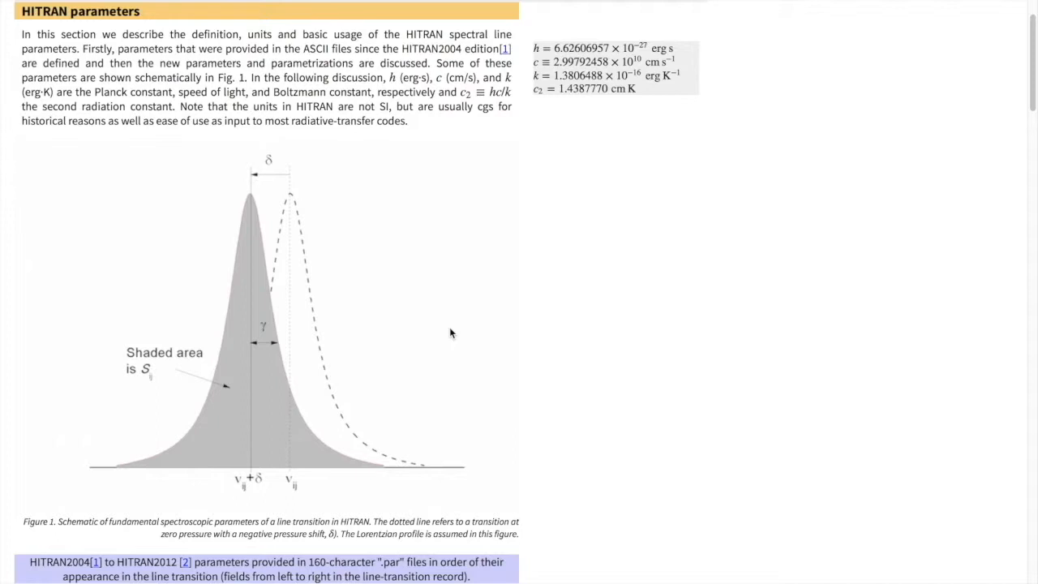
mouse_move(353, 292)
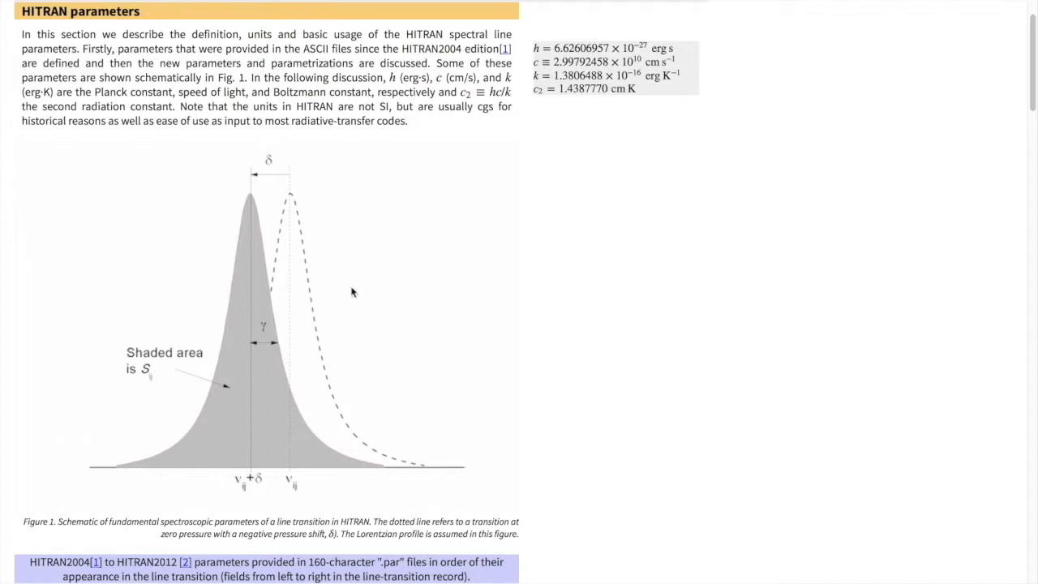
mouse_move(396, 303)
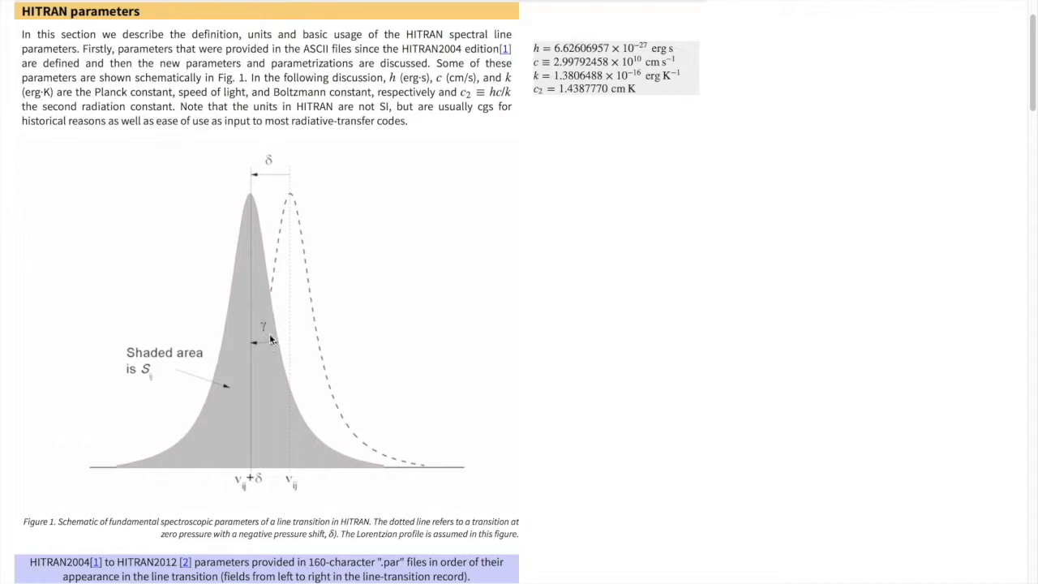
mouse_move(266, 316)
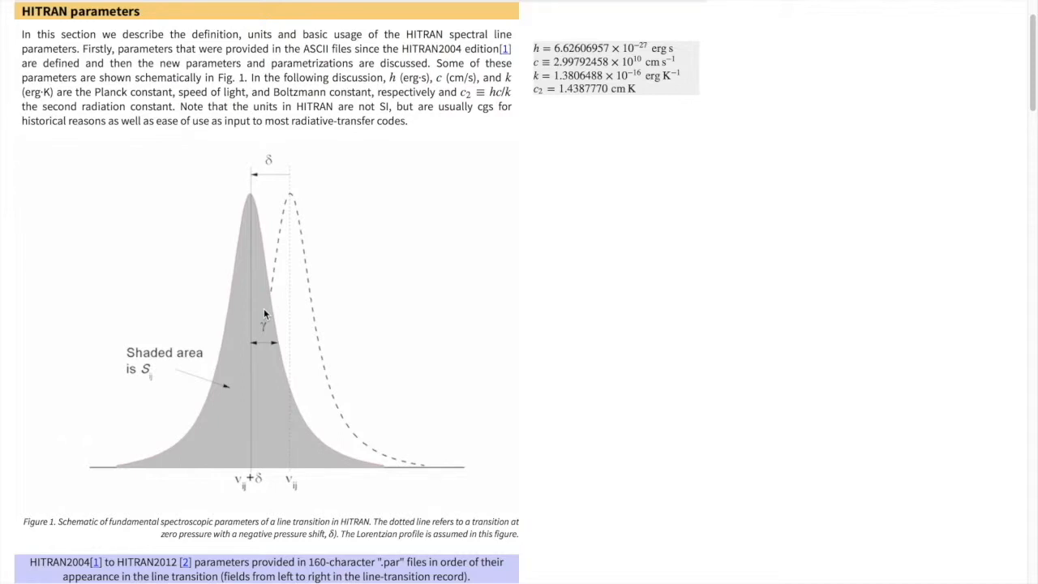
mouse_move(311, 298)
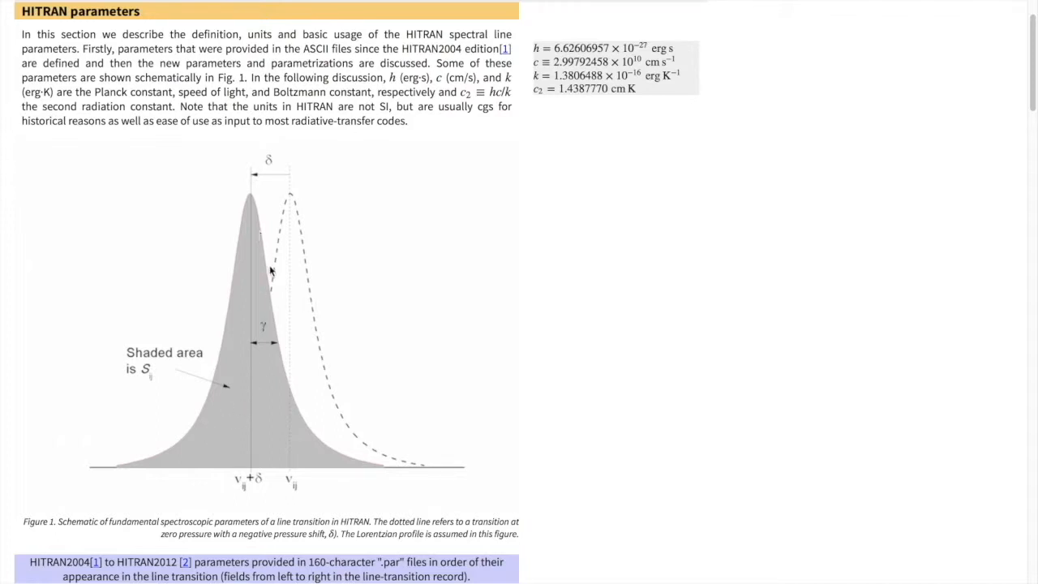
mouse_move(423, 452)
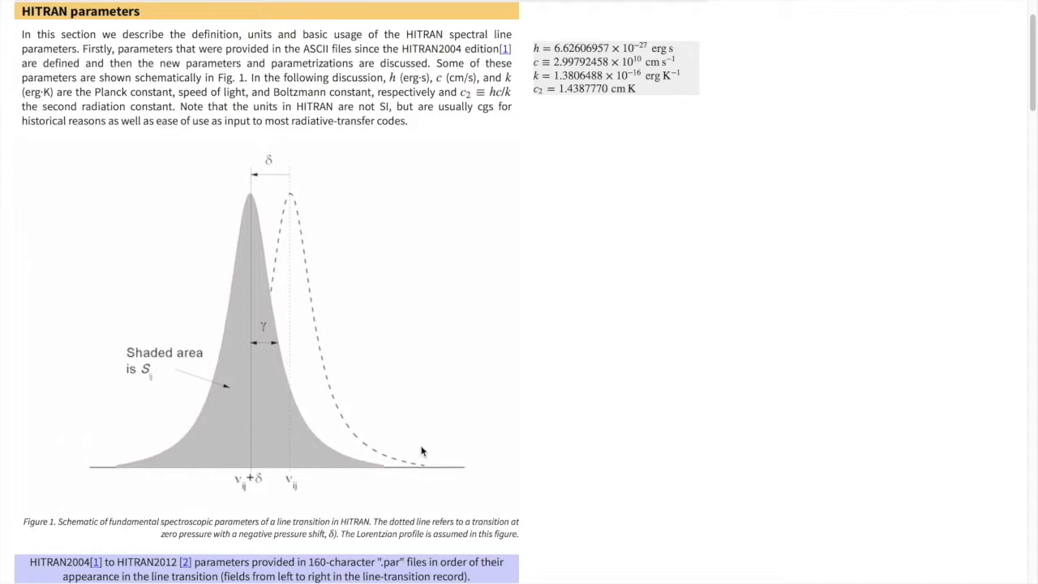
mouse_move(573, 338)
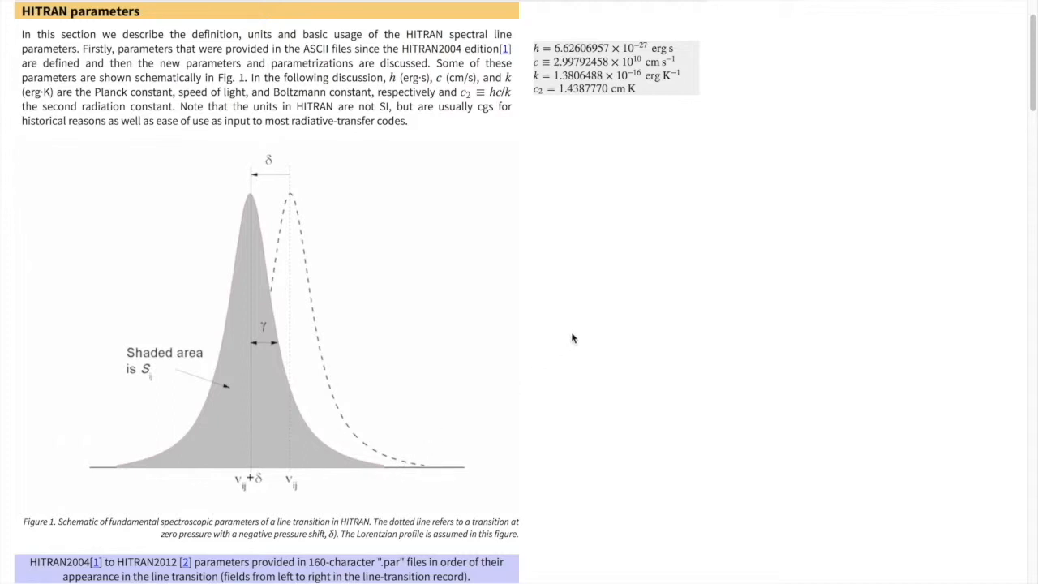
mouse_move(1033, 97)
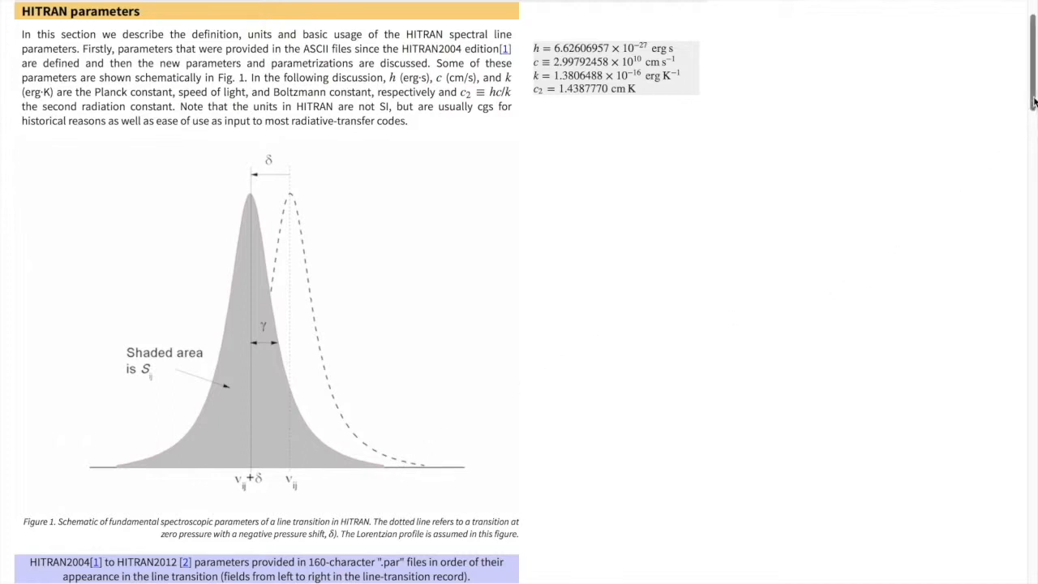
scroll(down, 3)
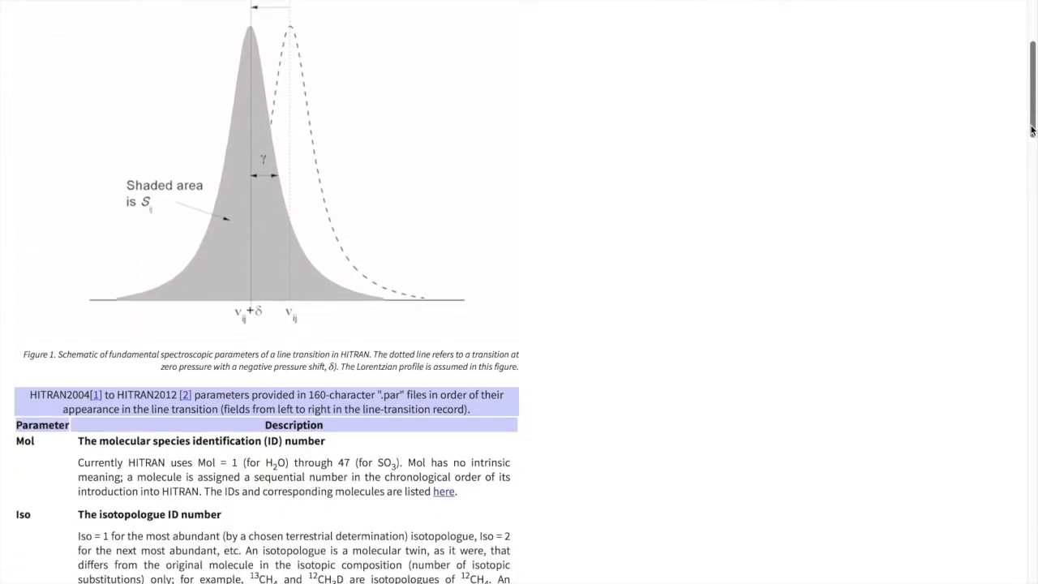
scroll(down, 3)
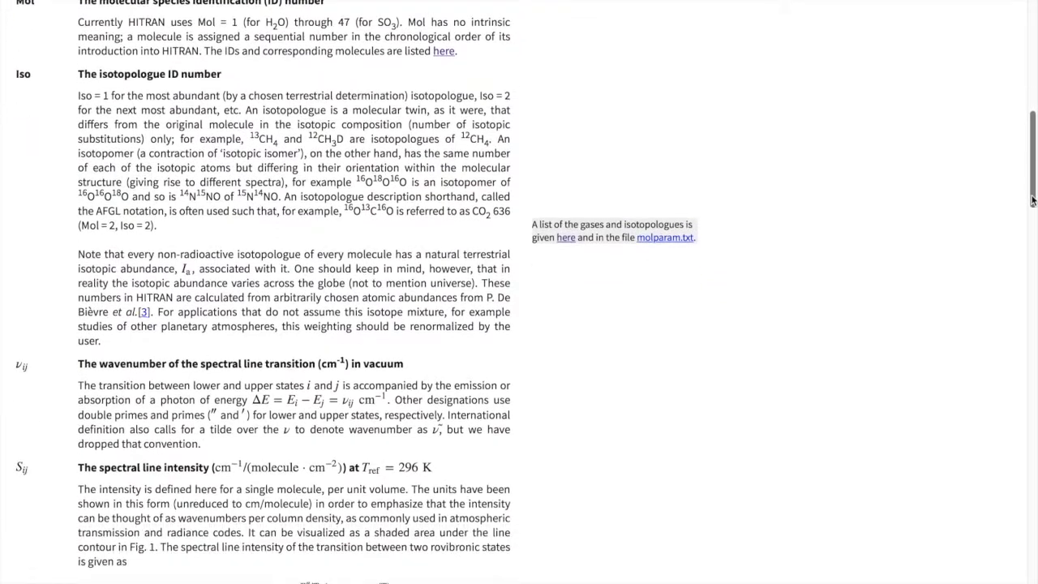
scroll(down, 3)
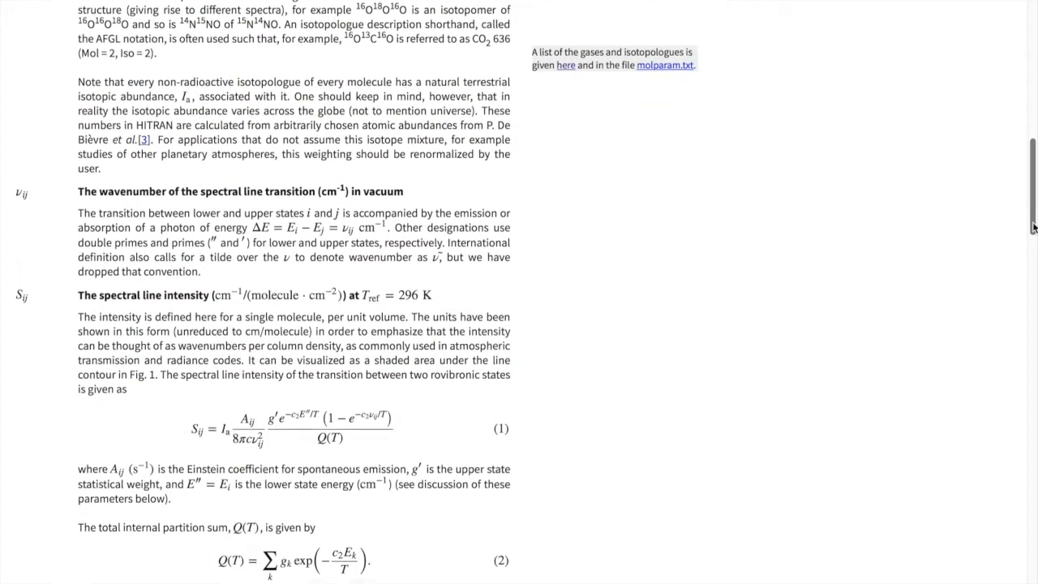
scroll(down, 3)
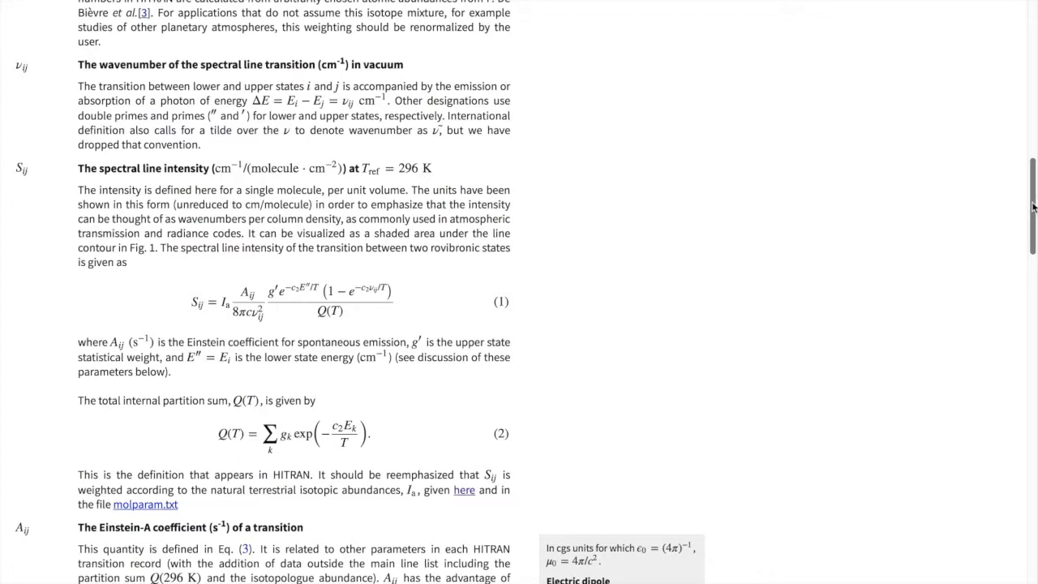
mouse_move(972, 165)
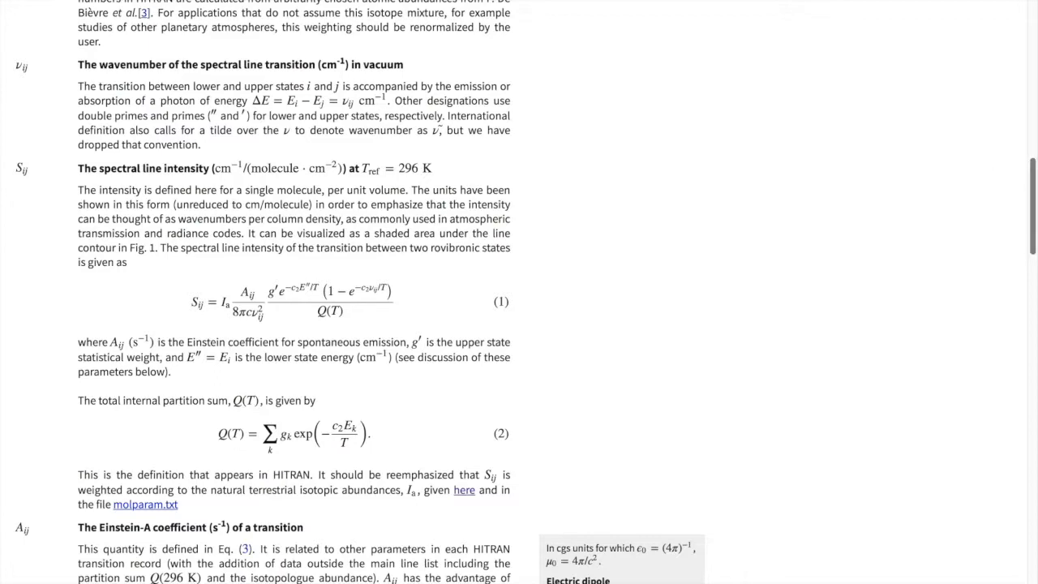
scroll(down, 3)
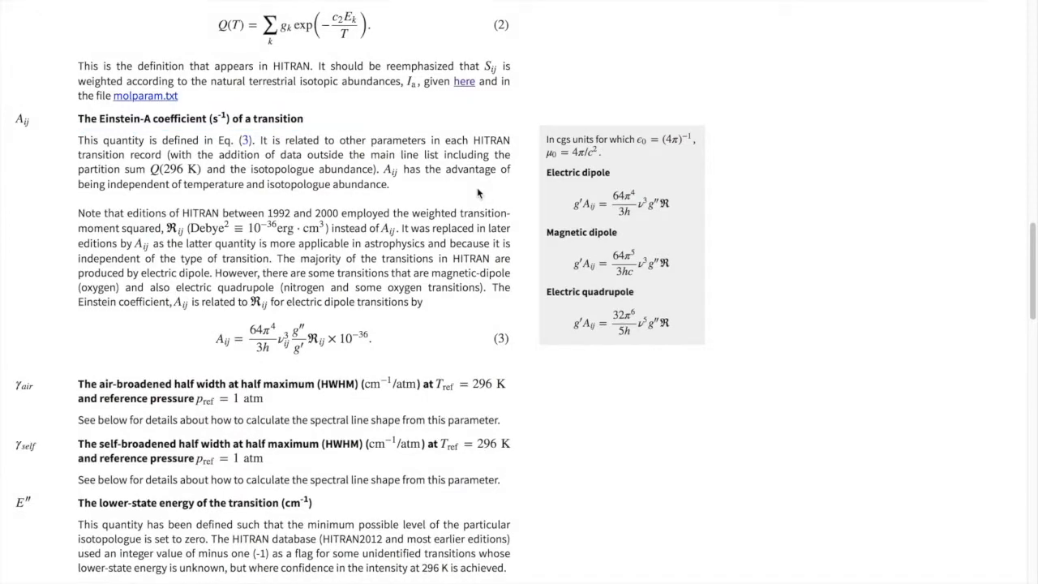
mouse_move(605, 268)
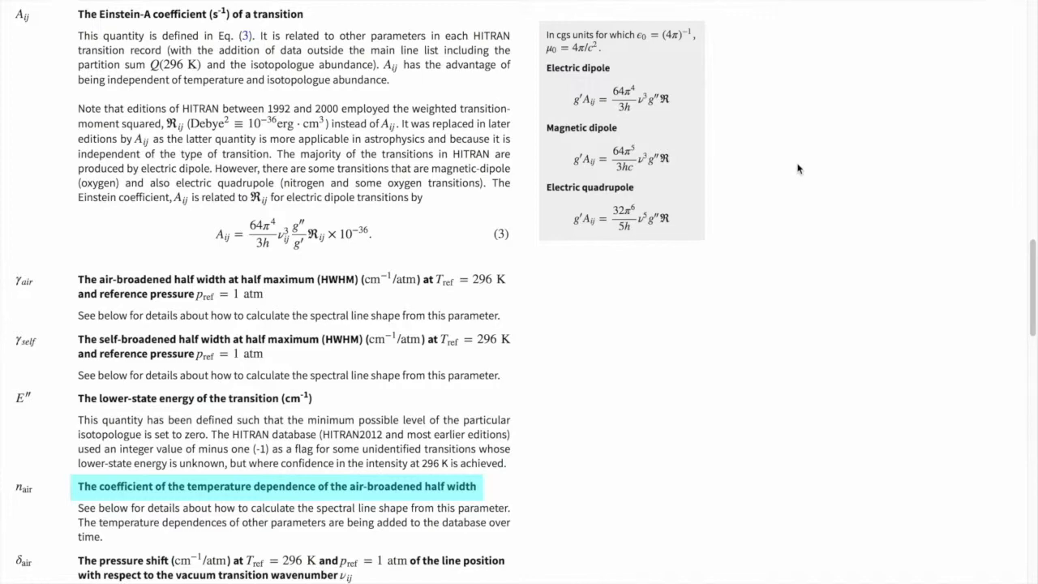
scroll(down, 3)
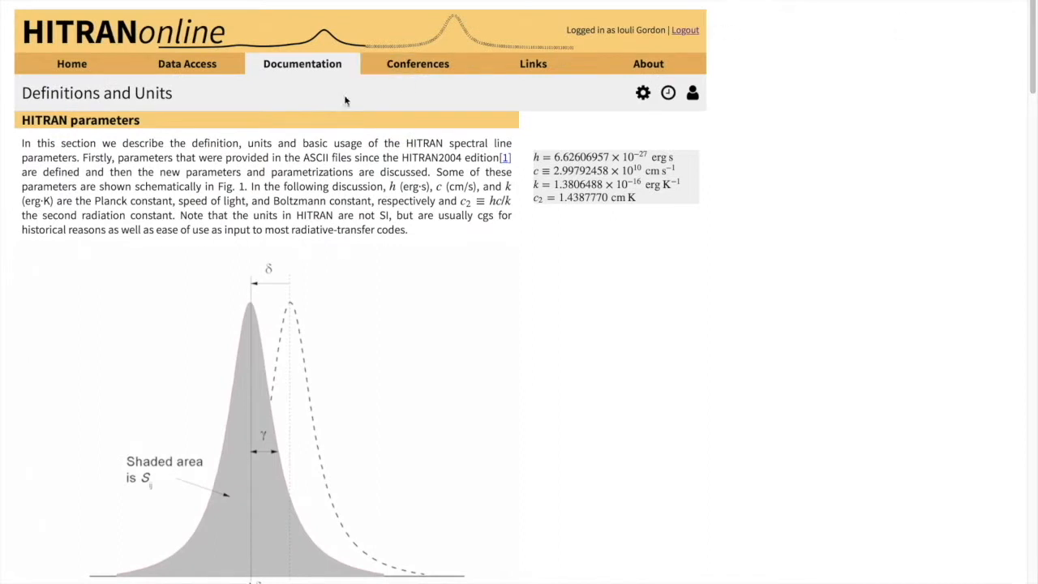
- Open the Line-by-Line Search page from the Data Access menu
click(186, 64)
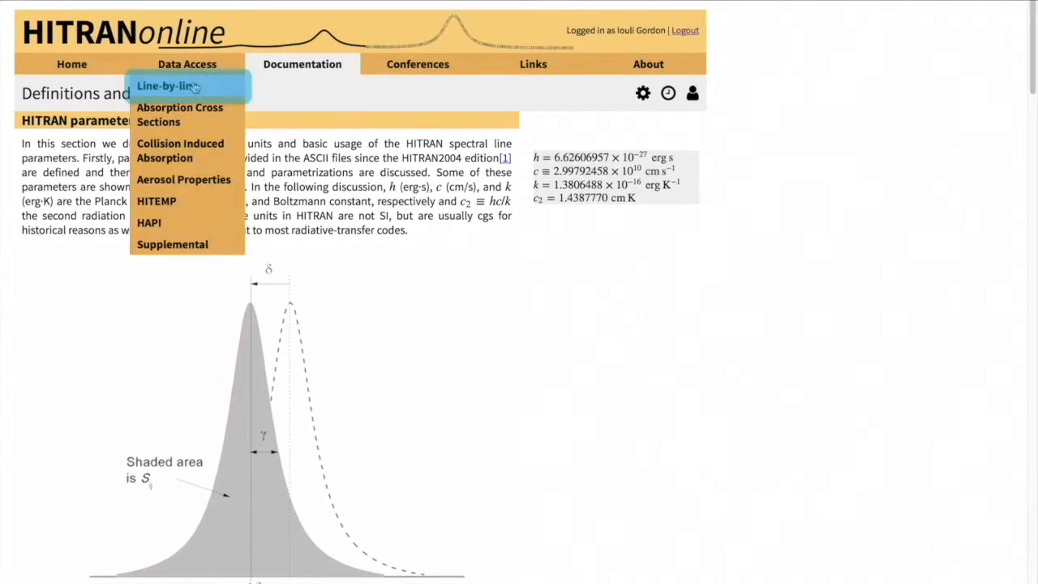
click(168, 86)
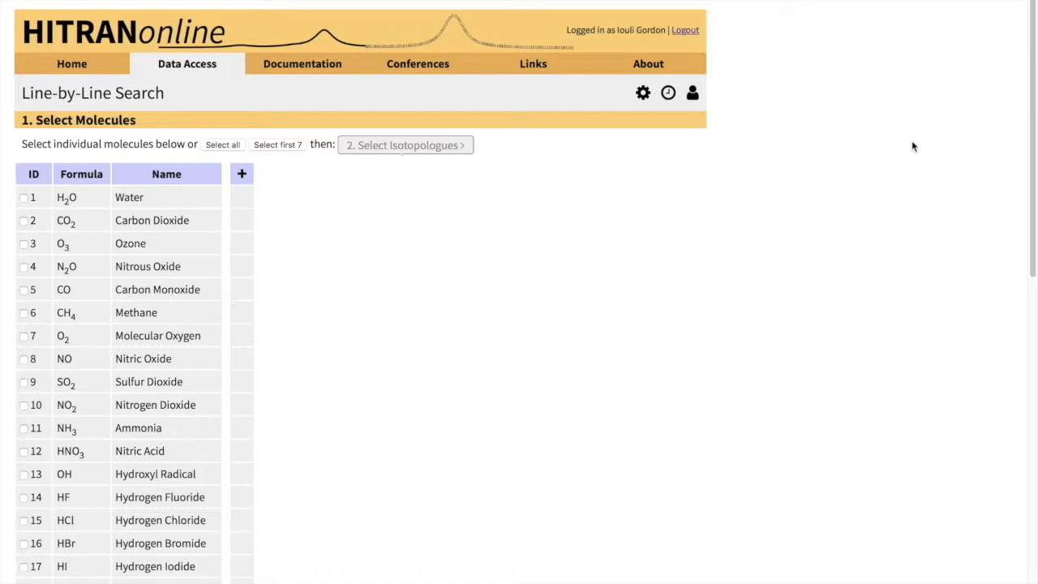
scroll(down, 3)
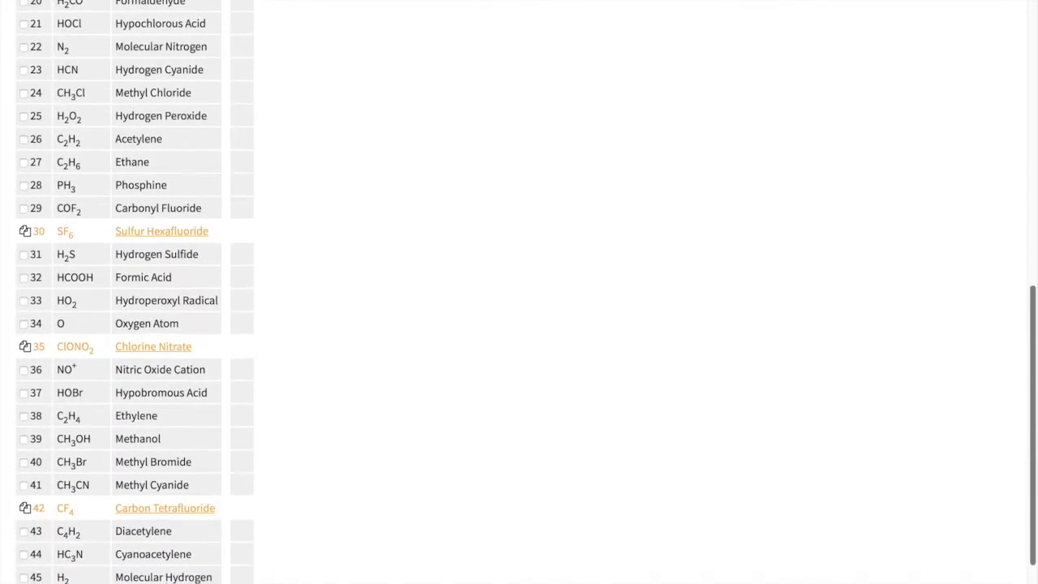
scroll(up, 3)
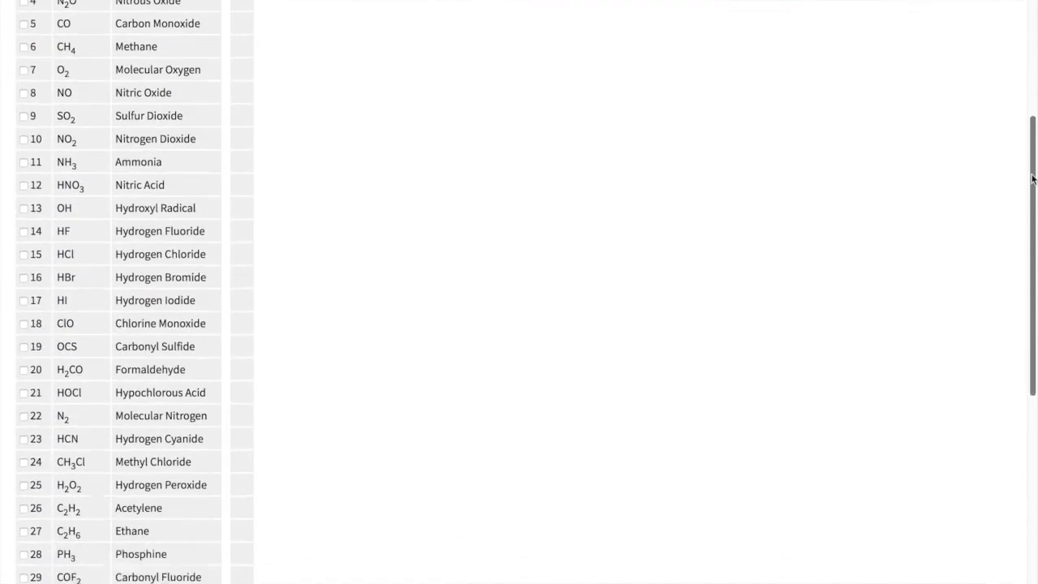
scroll(down, 3)
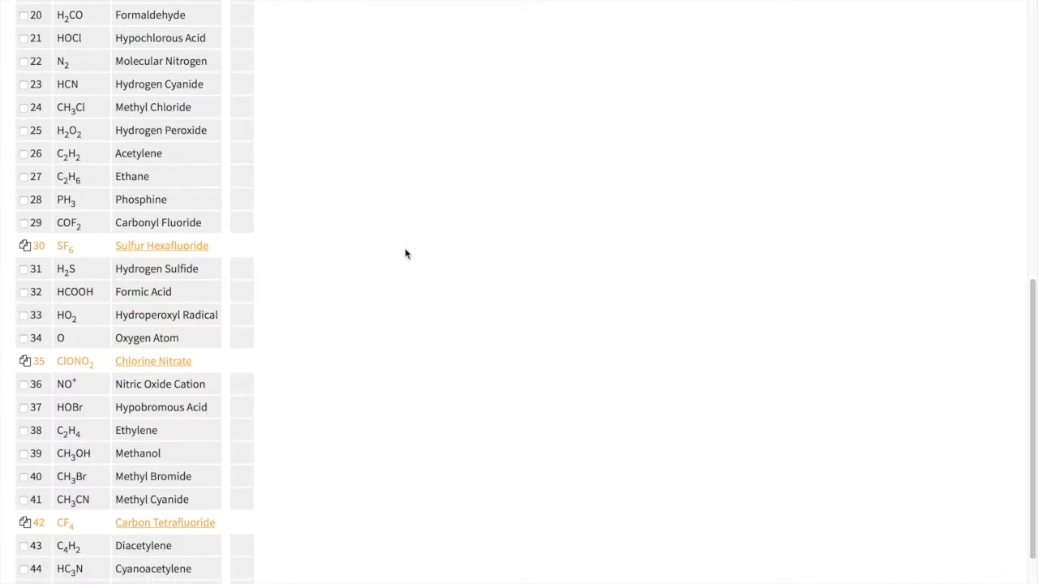
mouse_move(383, 253)
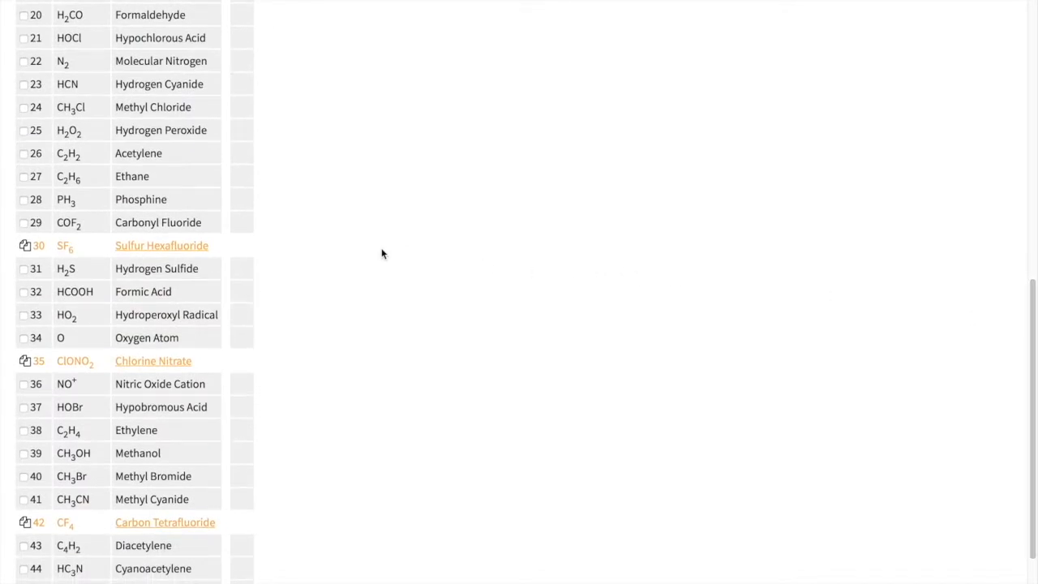
mouse_move(360, 247)
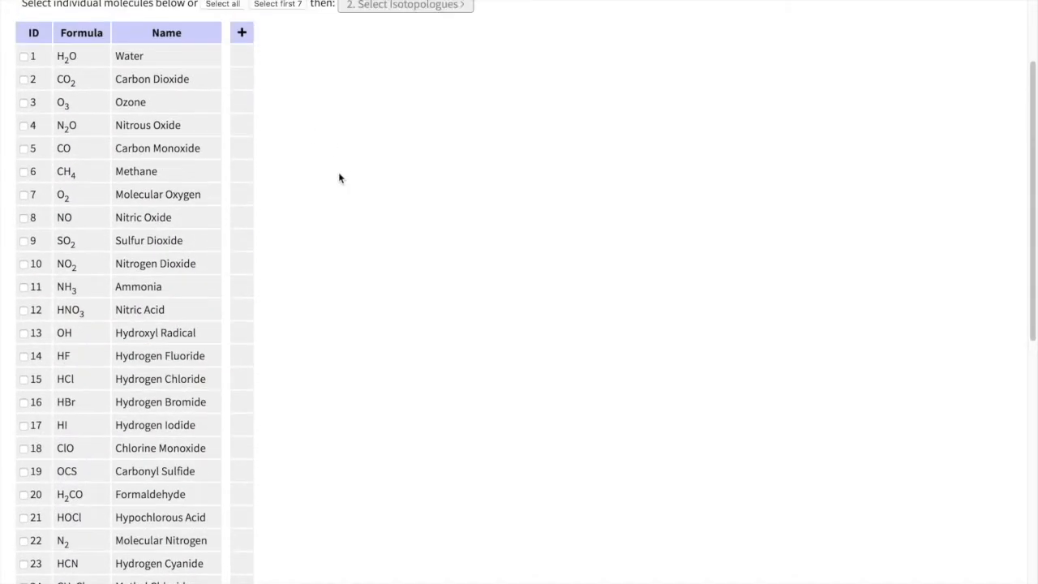
- Expand the molecule table to show line counts, wavenumber and intensity ranges
click(241, 33)
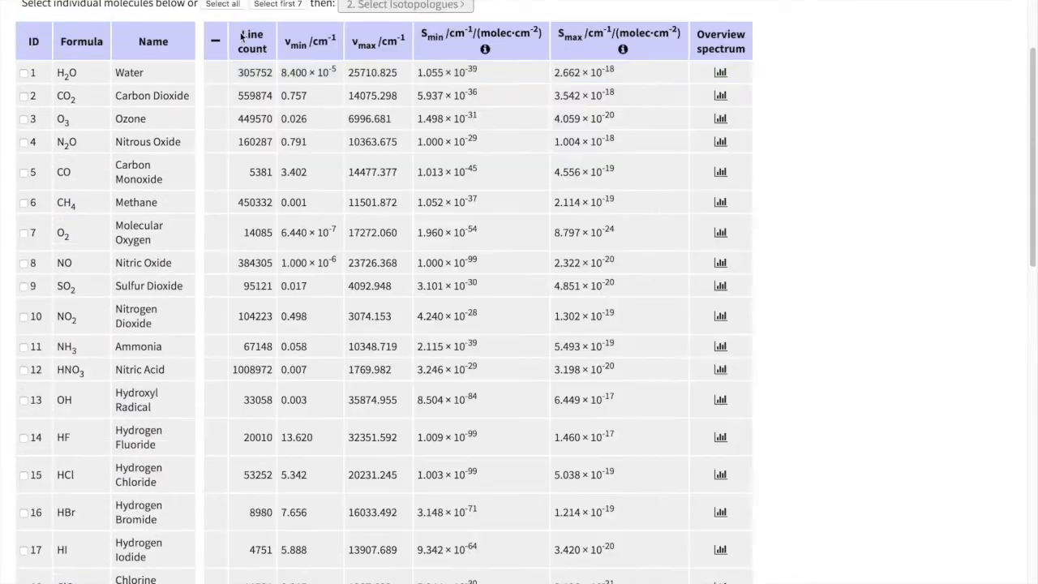
mouse_move(888, 63)
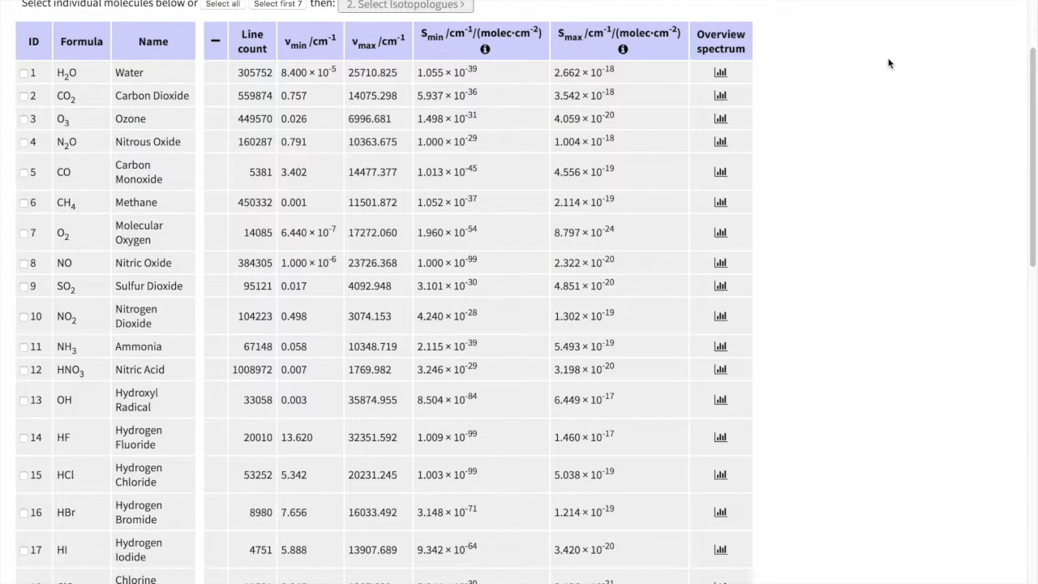
mouse_move(720, 78)
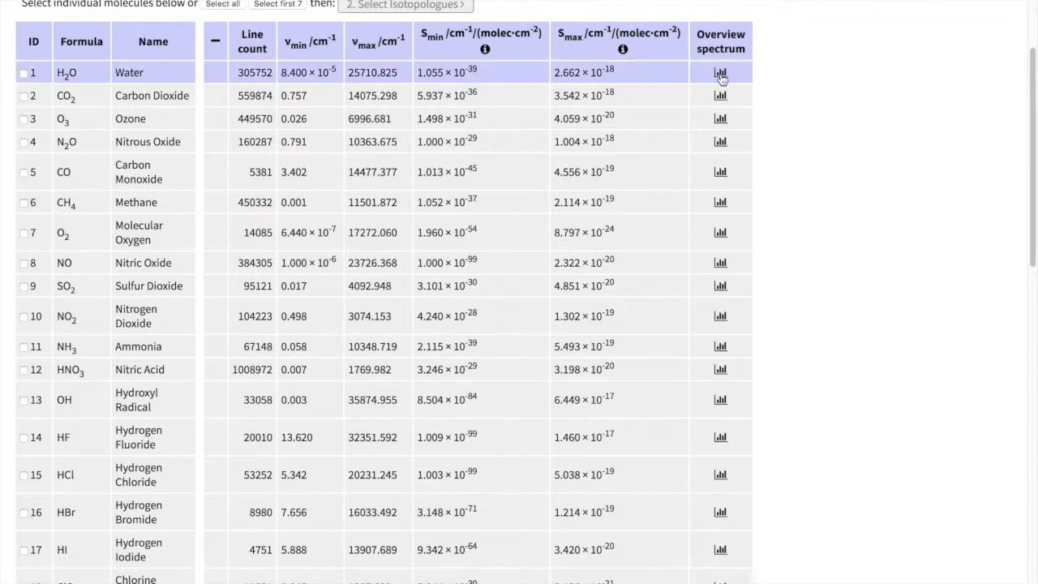
- View the H2O overview spectrum on a log intensity scale, then close the preview
click(720, 72)
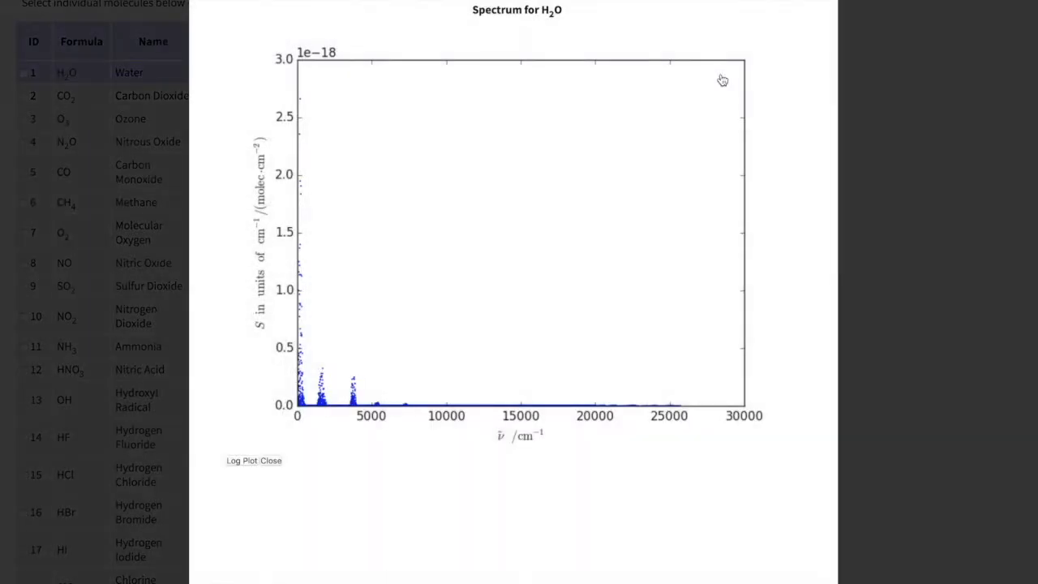
mouse_move(242, 453)
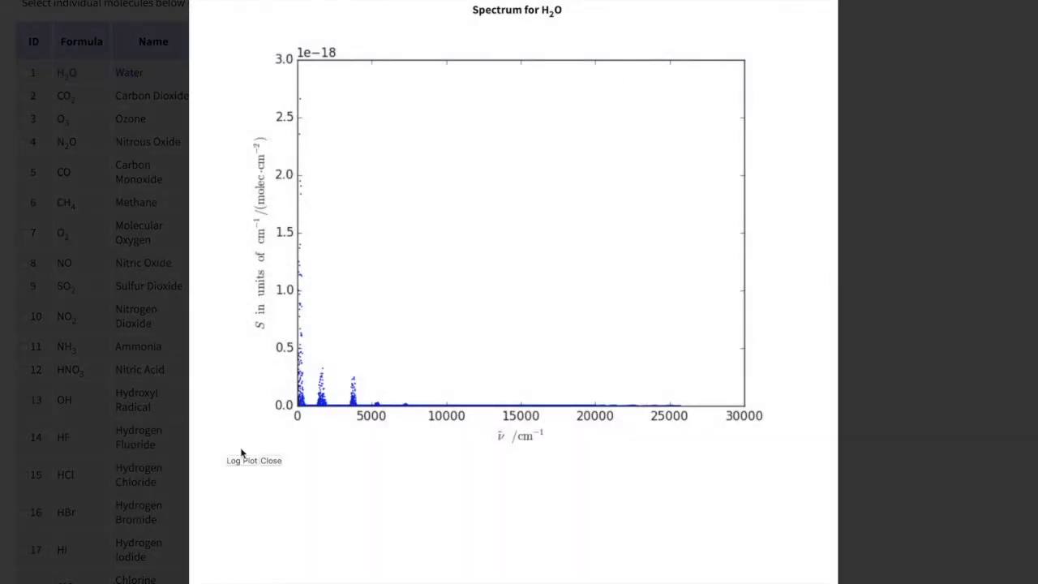
click(242, 460)
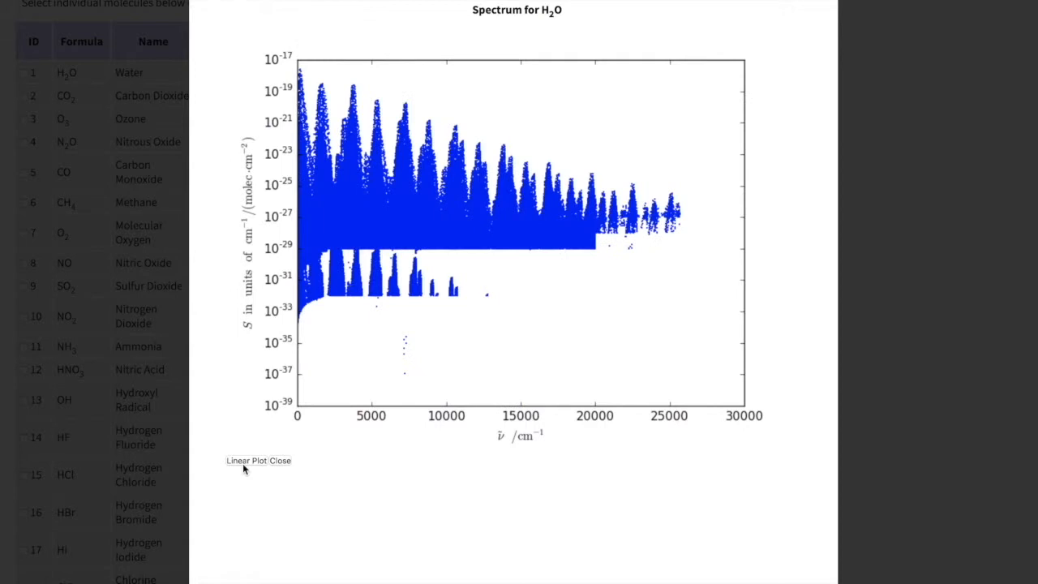
mouse_move(622, 170)
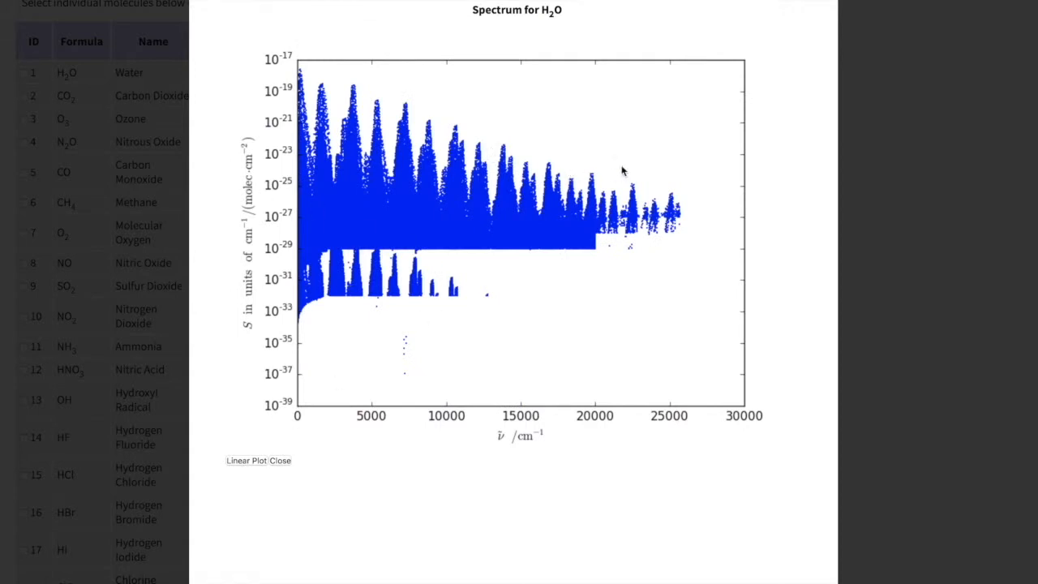
mouse_move(270, 452)
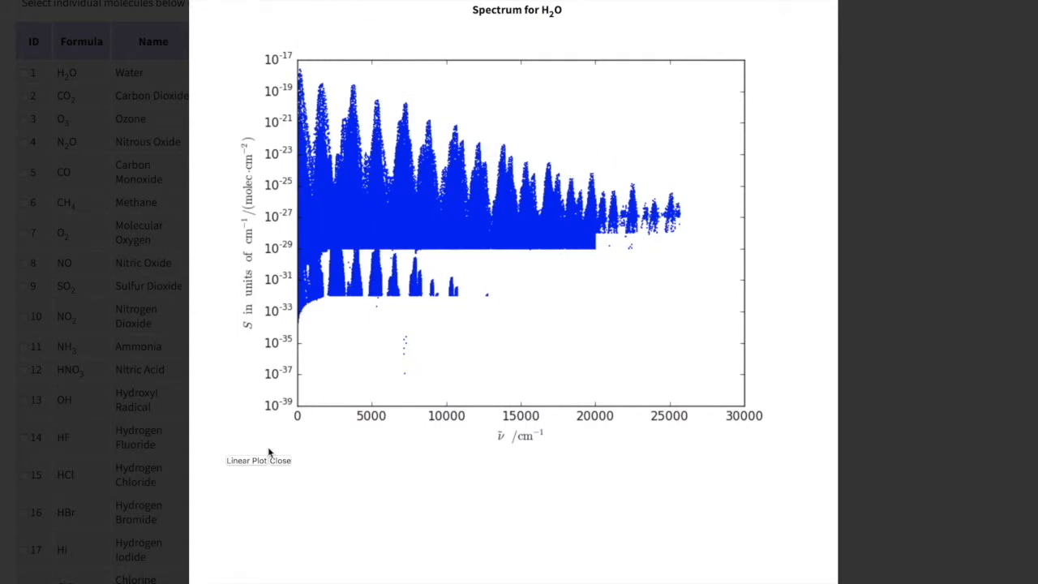
mouse_move(453, 195)
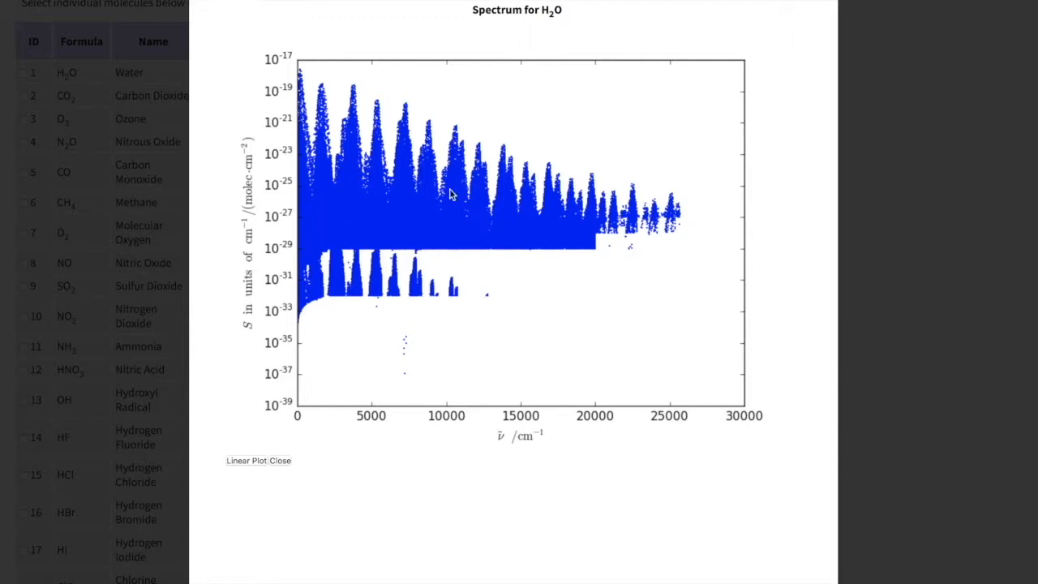
mouse_move(283, 463)
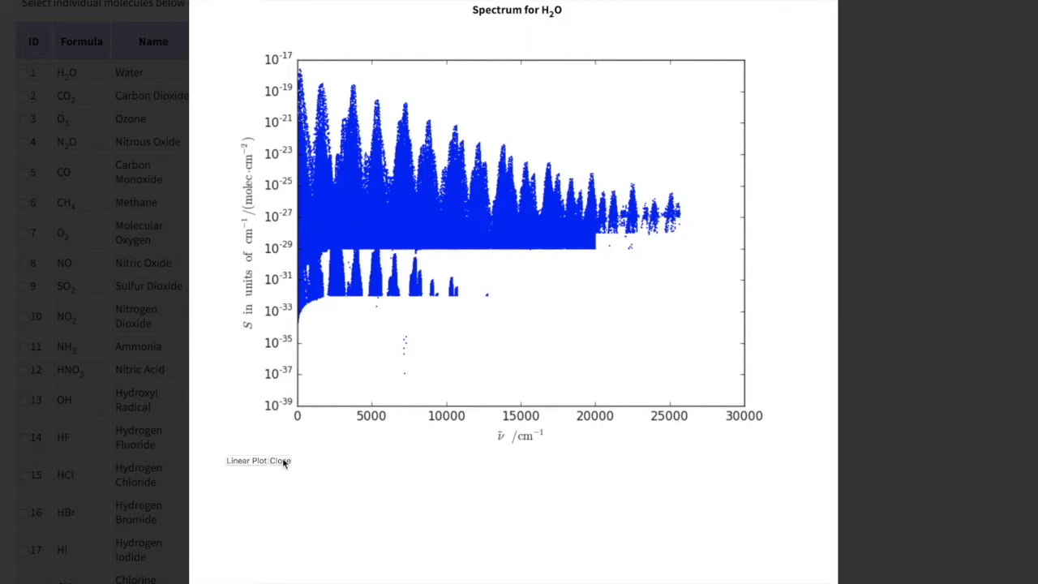
double_click(279, 460)
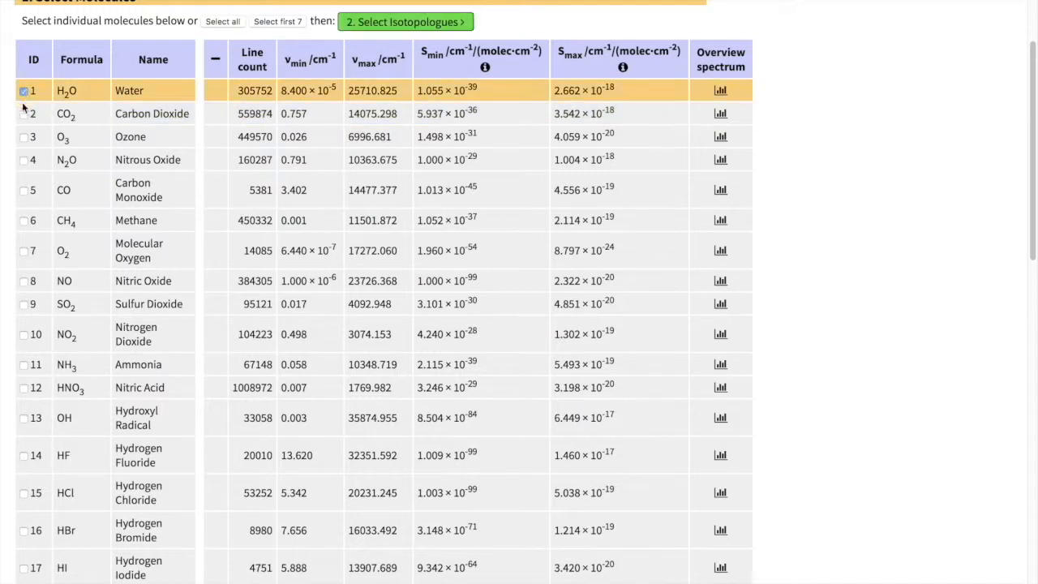
- Add carbon dioxide to the chosen molecules and scroll through the molecule list
click(22, 113)
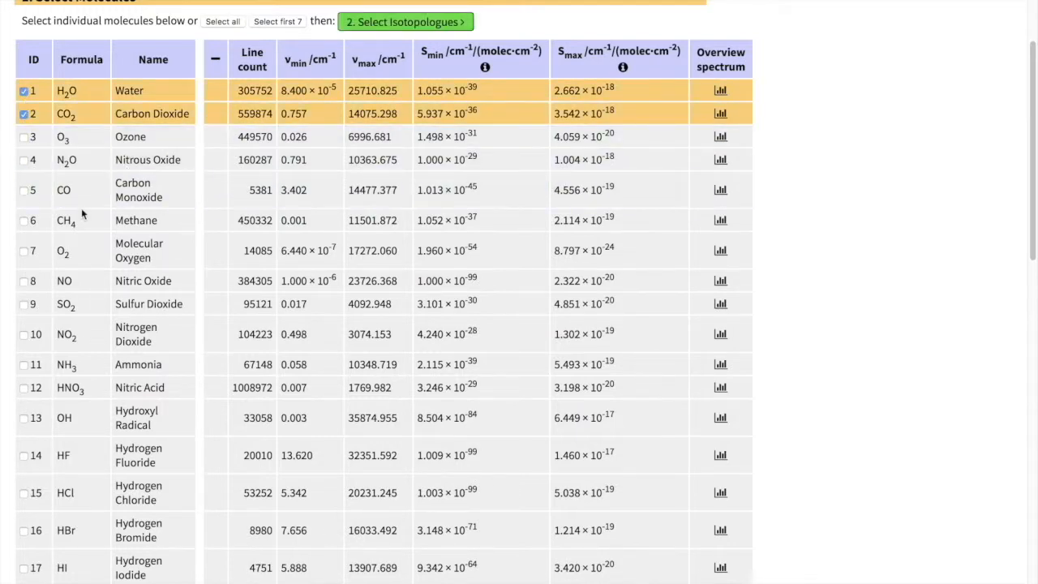
scroll(down, 3)
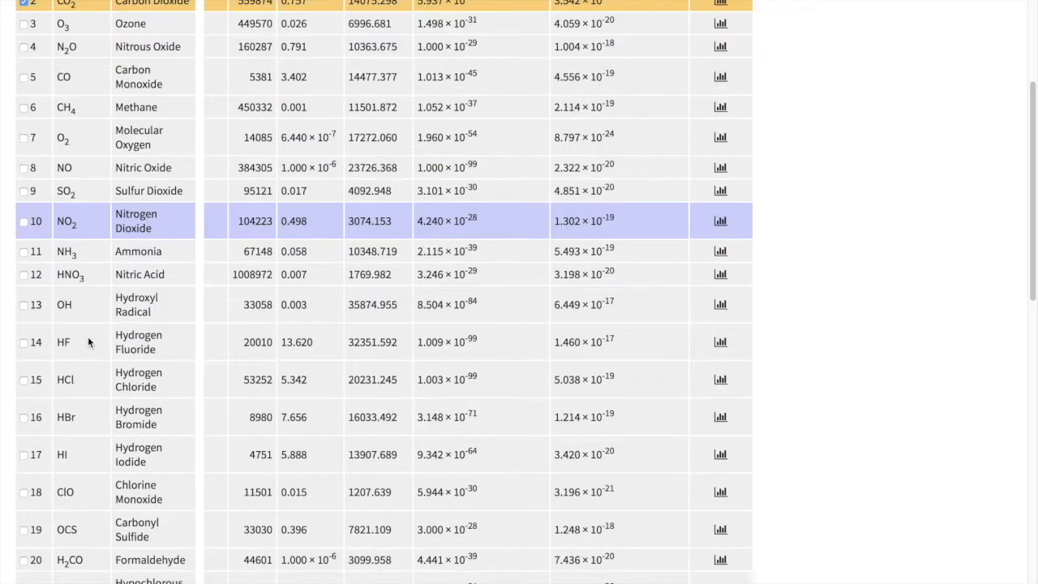
scroll(down, 3)
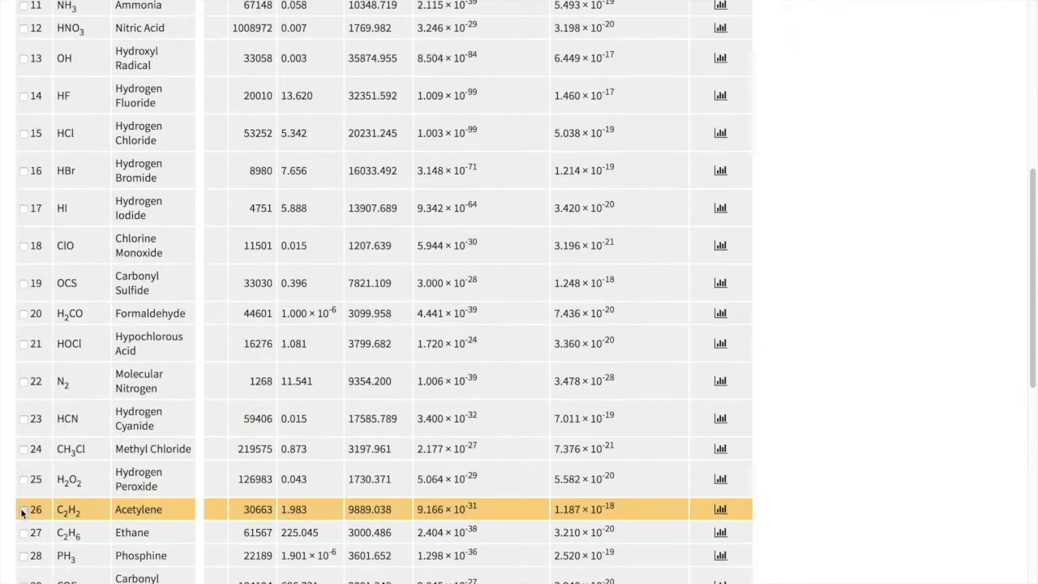
scroll(up, 3)
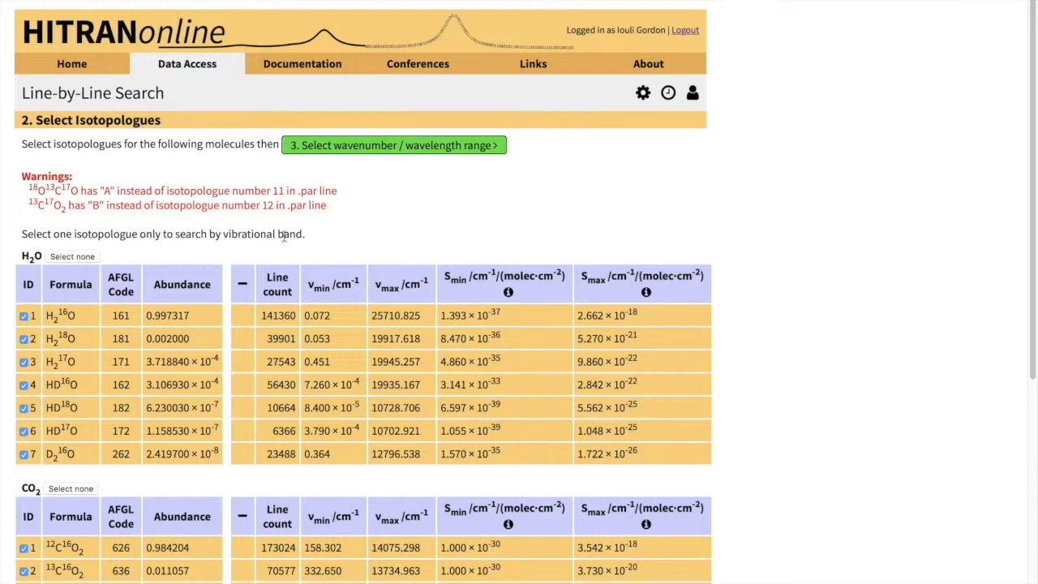
mouse_move(243, 195)
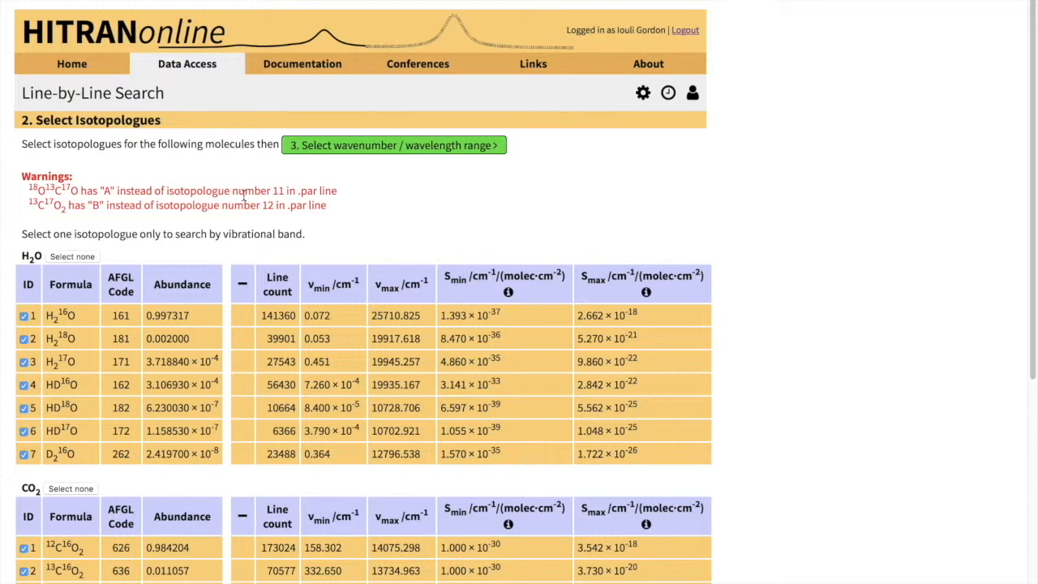
mouse_move(257, 185)
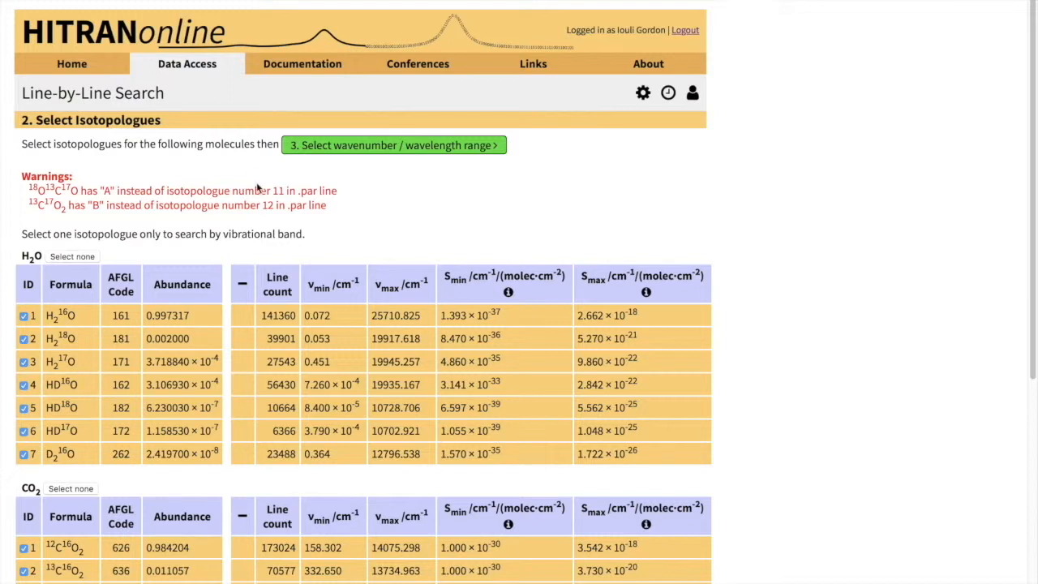
mouse_move(119, 225)
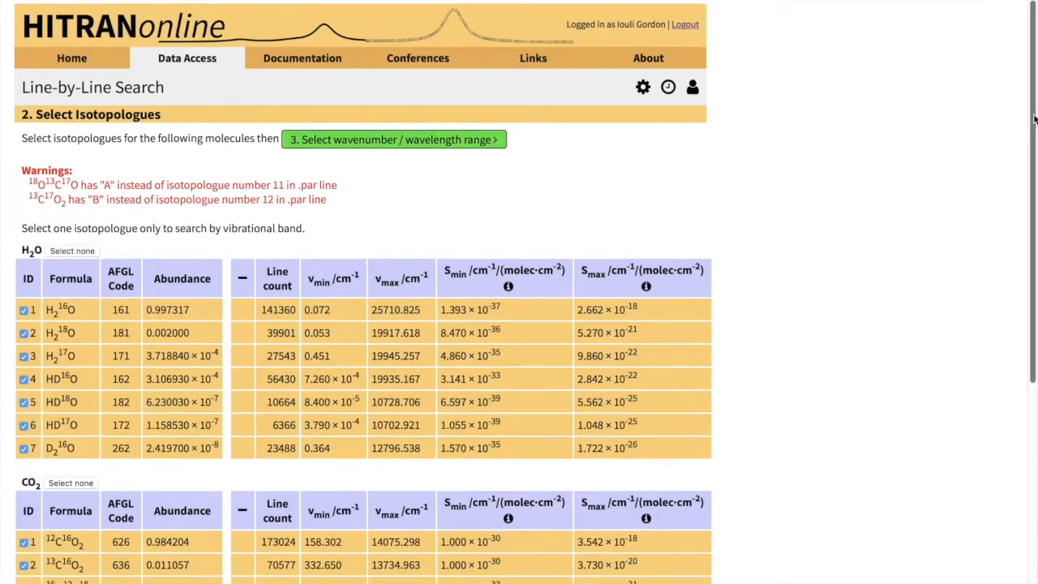
scroll(down, 3)
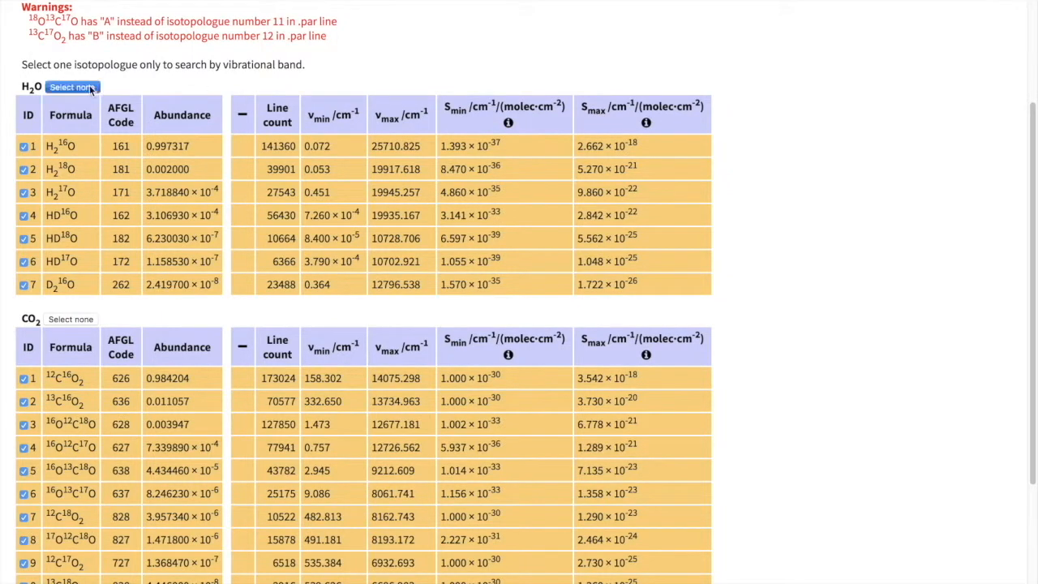
- Clear the extra H2O and CO2 isotopologues, then continue to the wavenumber range step
click(72, 86)
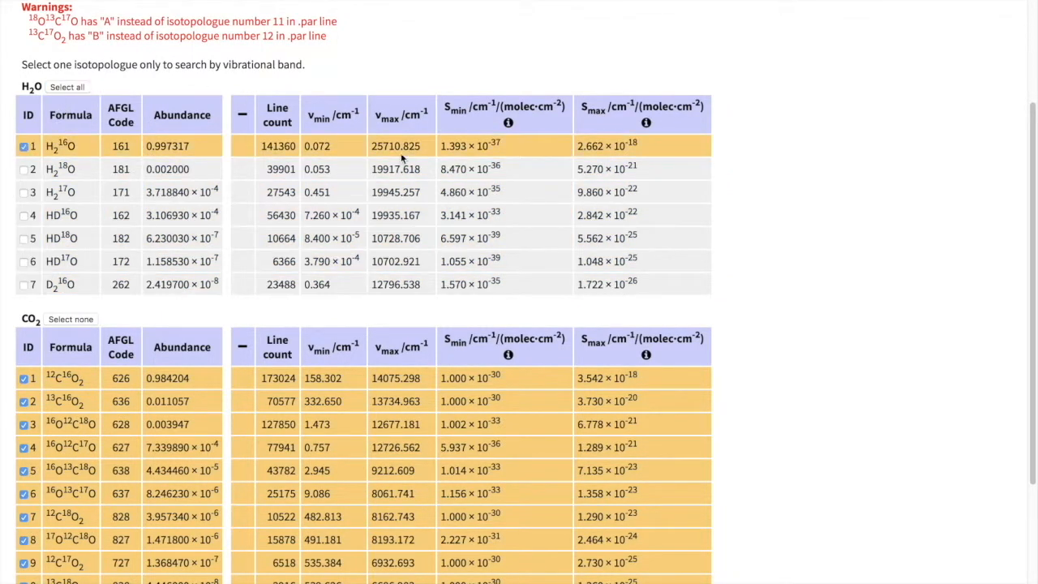
mouse_move(536, 275)
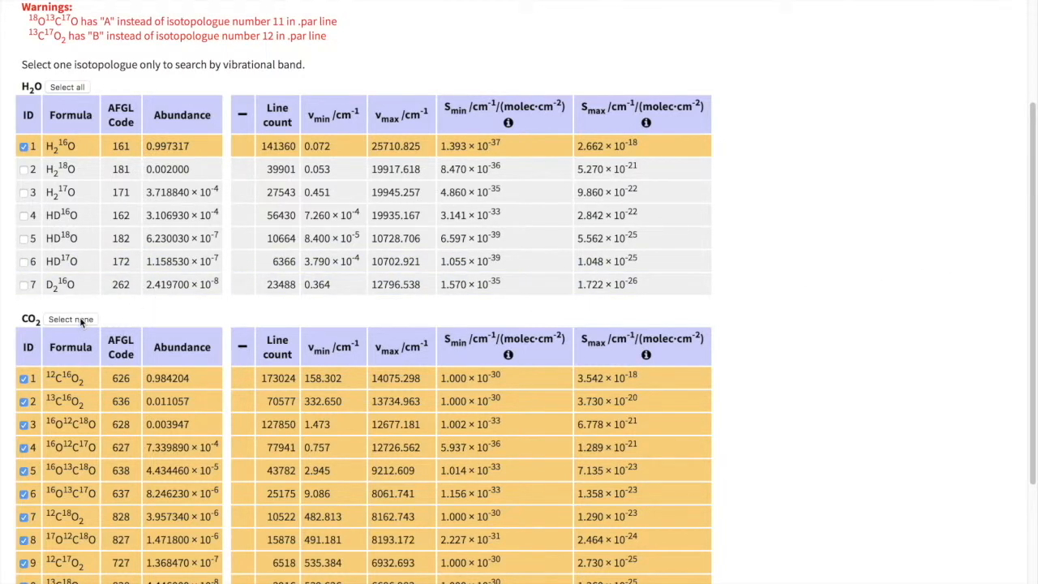
click(71, 319)
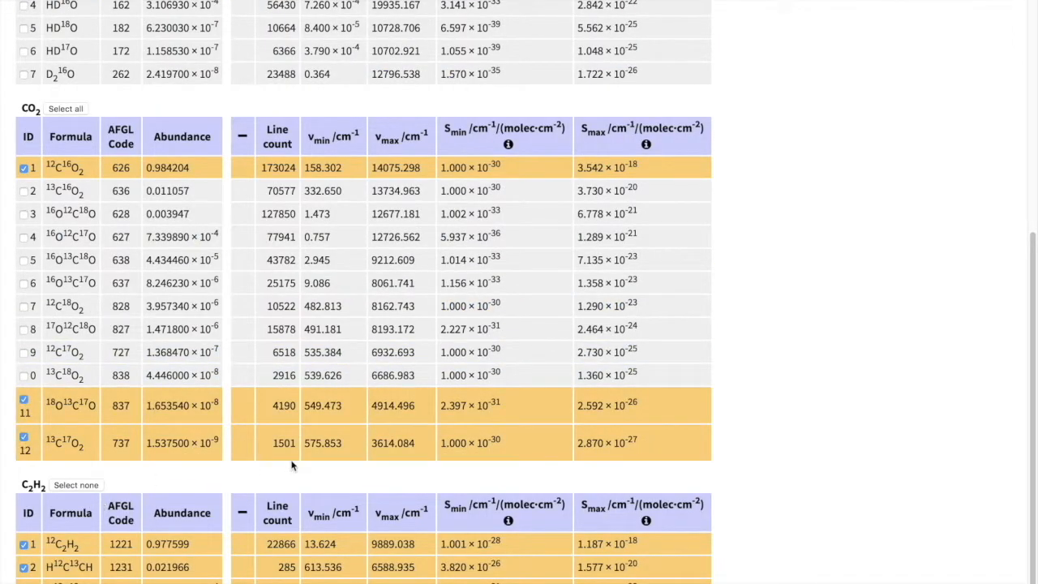
mouse_move(891, 353)
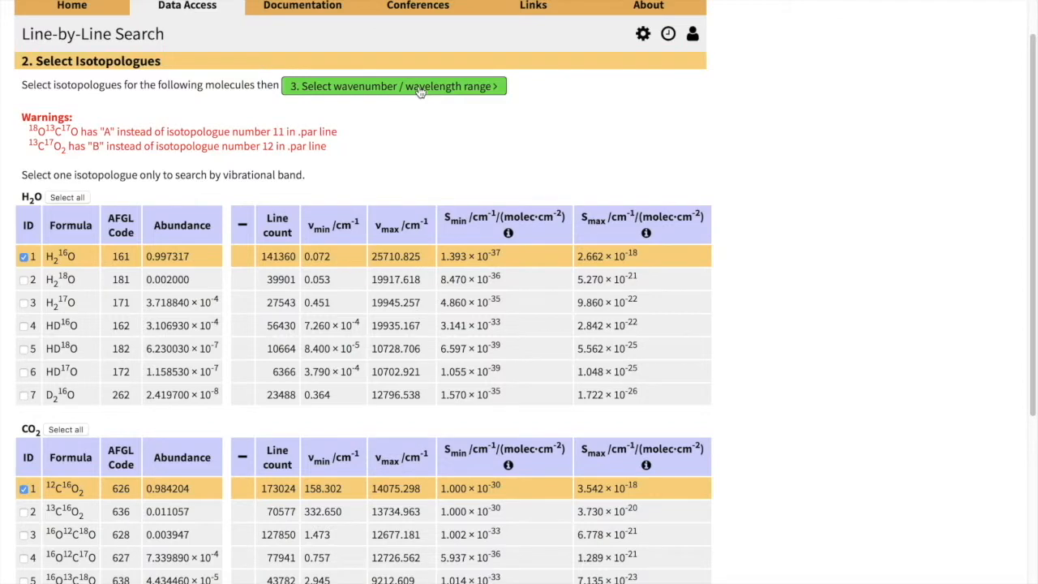
click(394, 86)
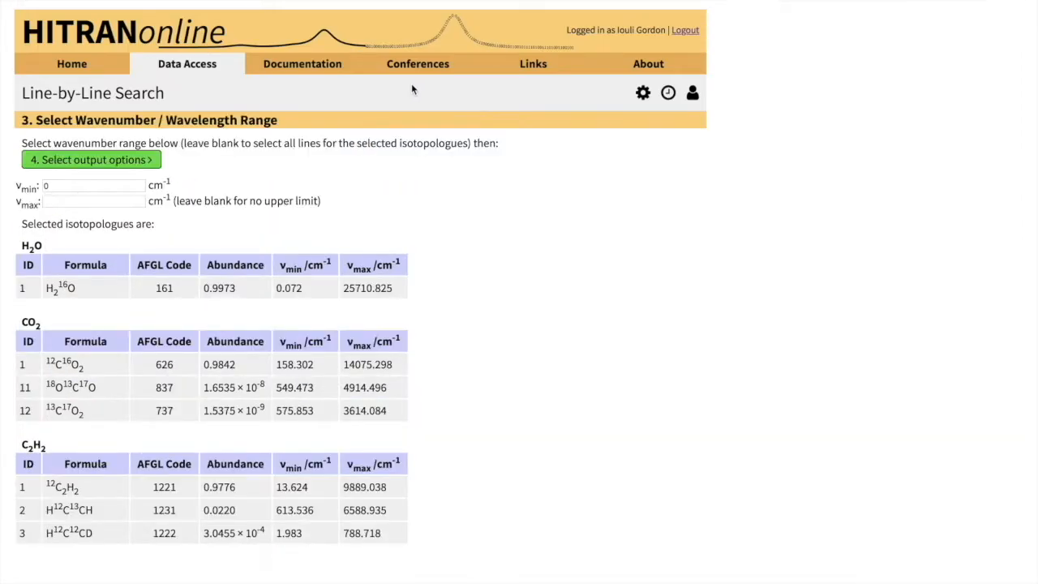
mouse_move(399, 84)
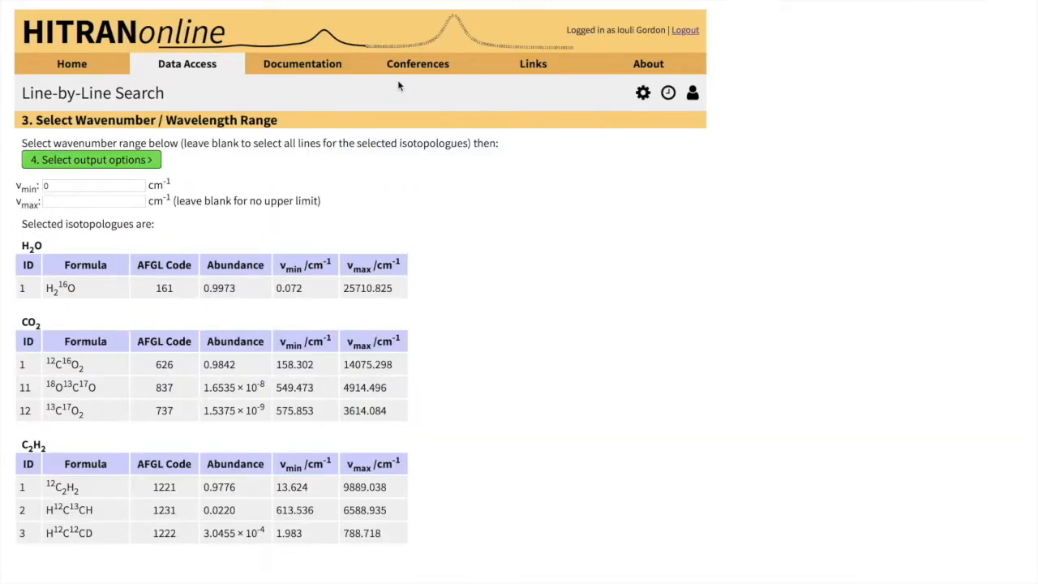
mouse_move(78, 184)
text(6320)
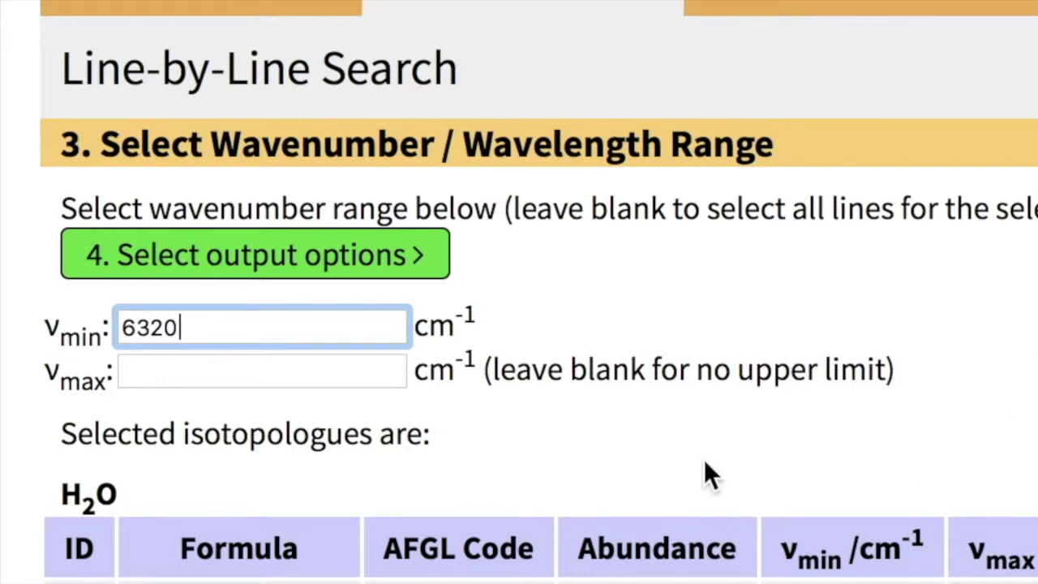
- Begin entering the upper wavenumber limit (63…) in the νmax box
click(261, 370)
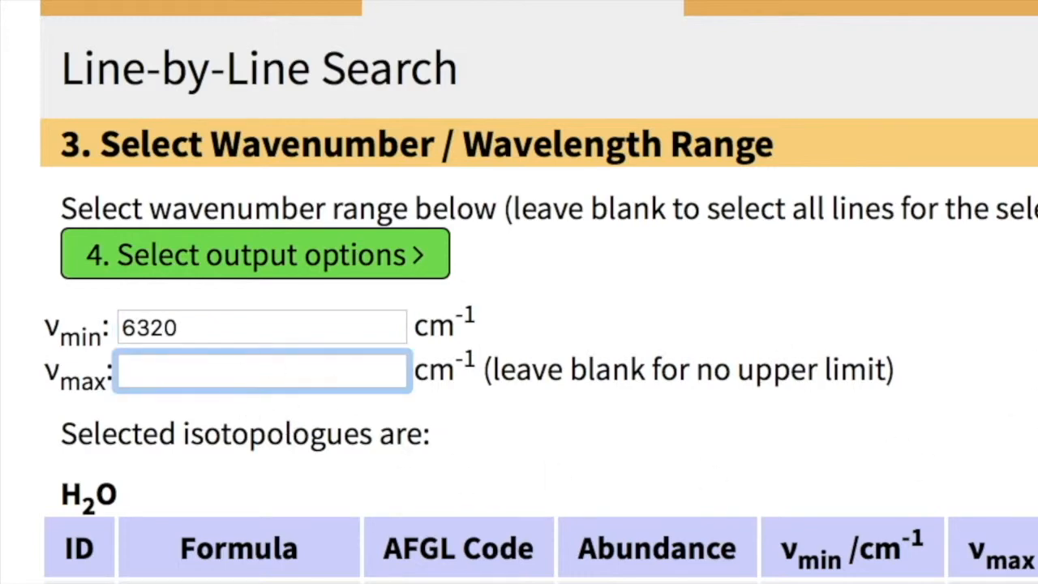
text(63)
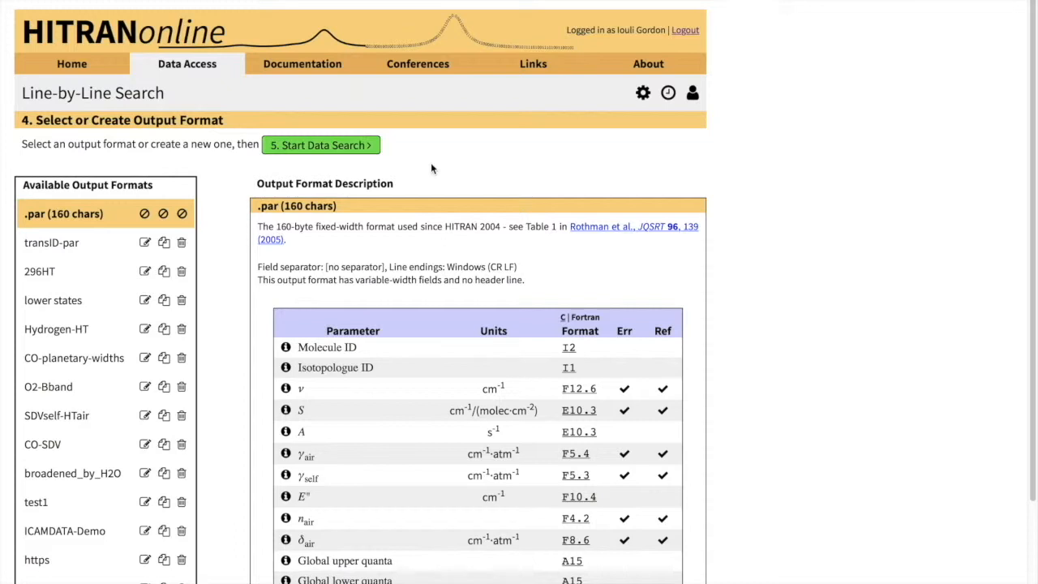
mouse_move(65, 232)
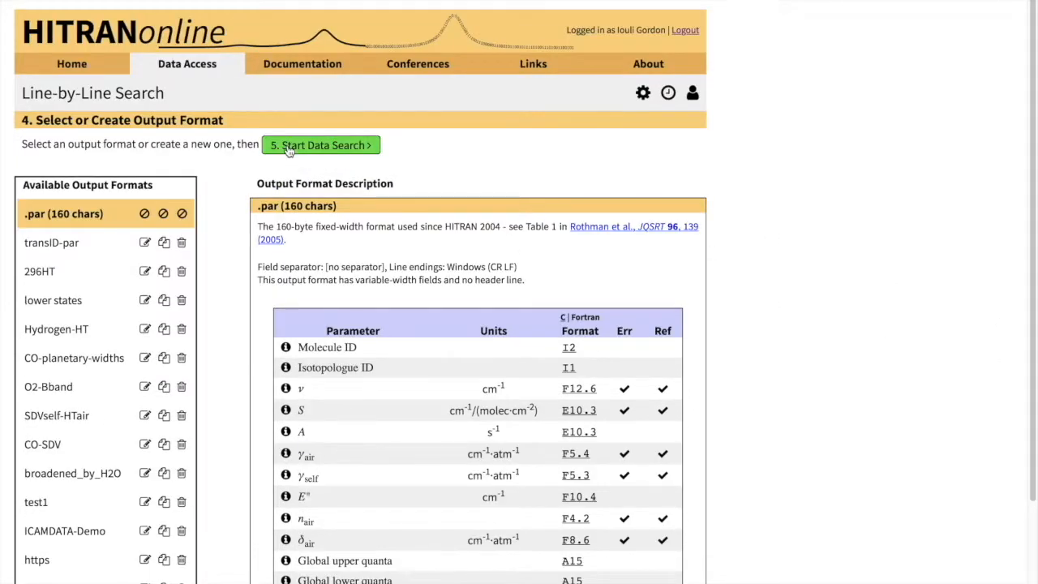
- Run the search and scroll through the 503-transition results and intensity plot
click(320, 145)
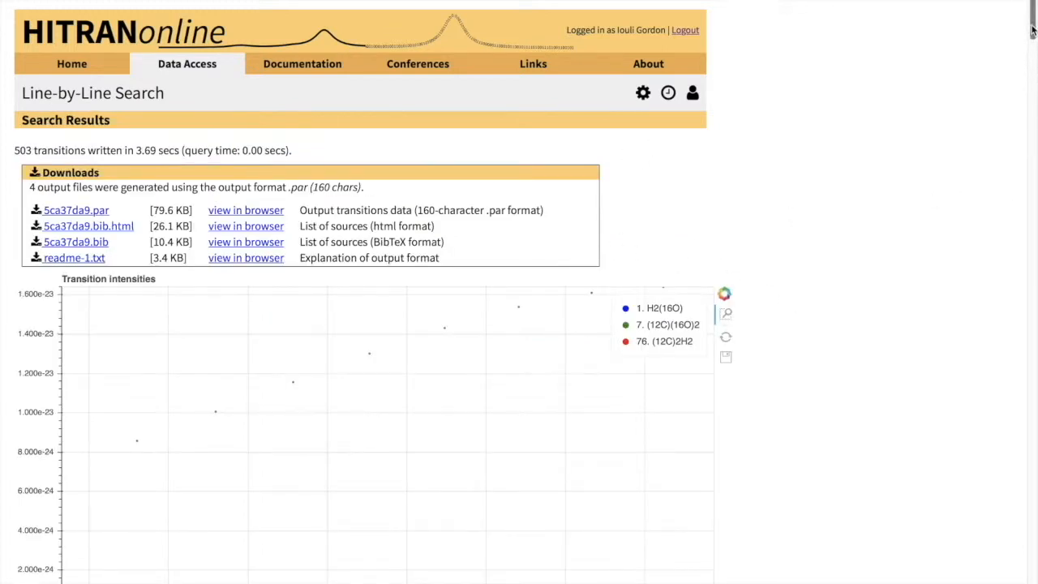
scroll(down, 3)
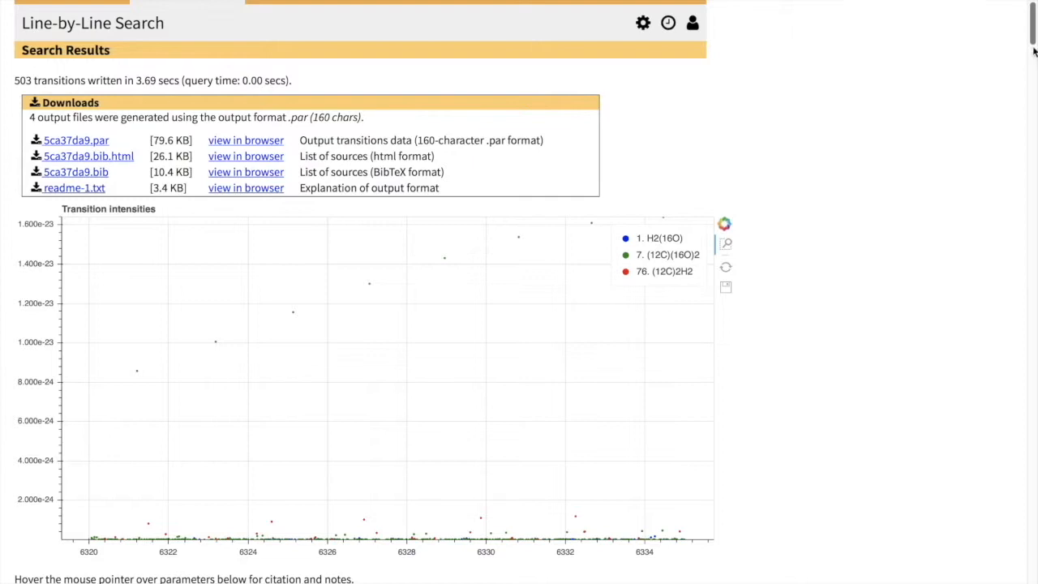
scroll(down, 3)
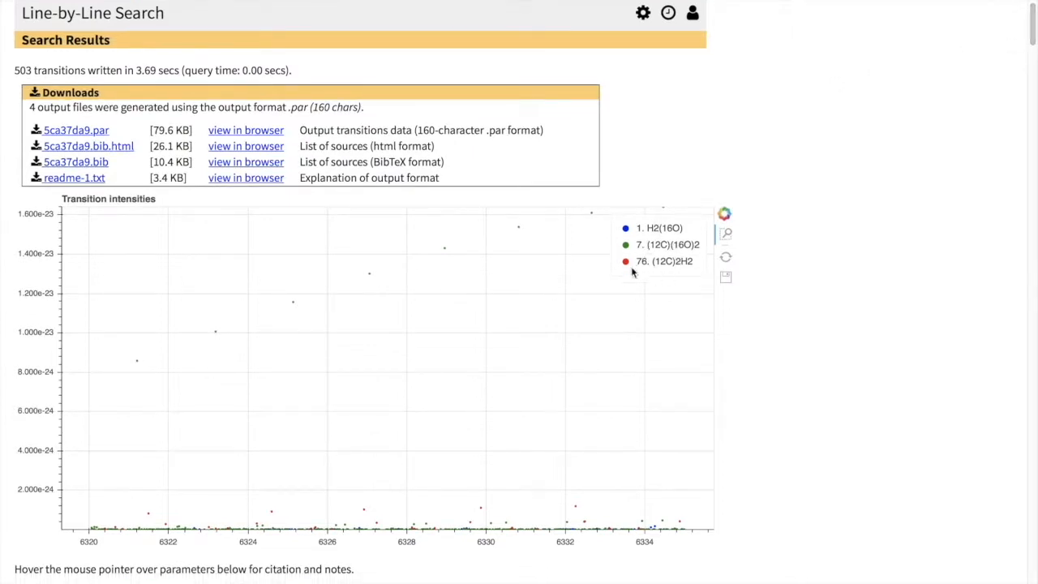
mouse_move(667, 248)
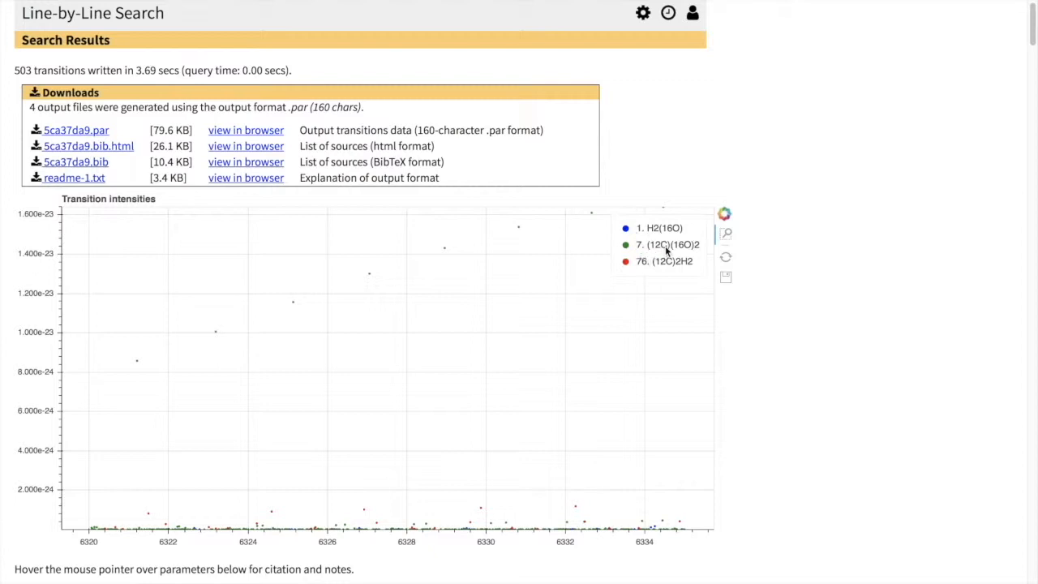
mouse_move(637, 236)
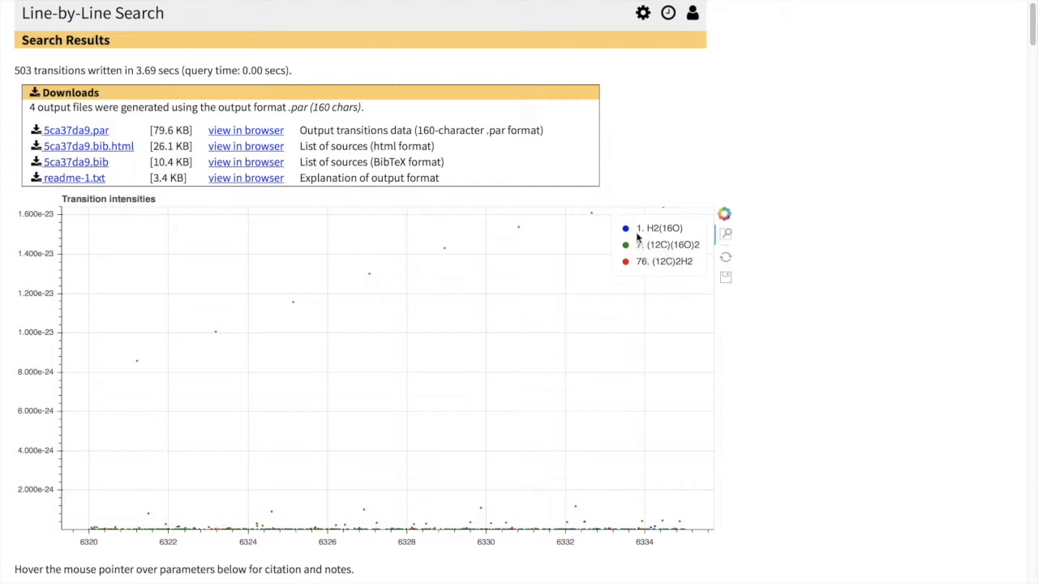
mouse_move(406, 356)
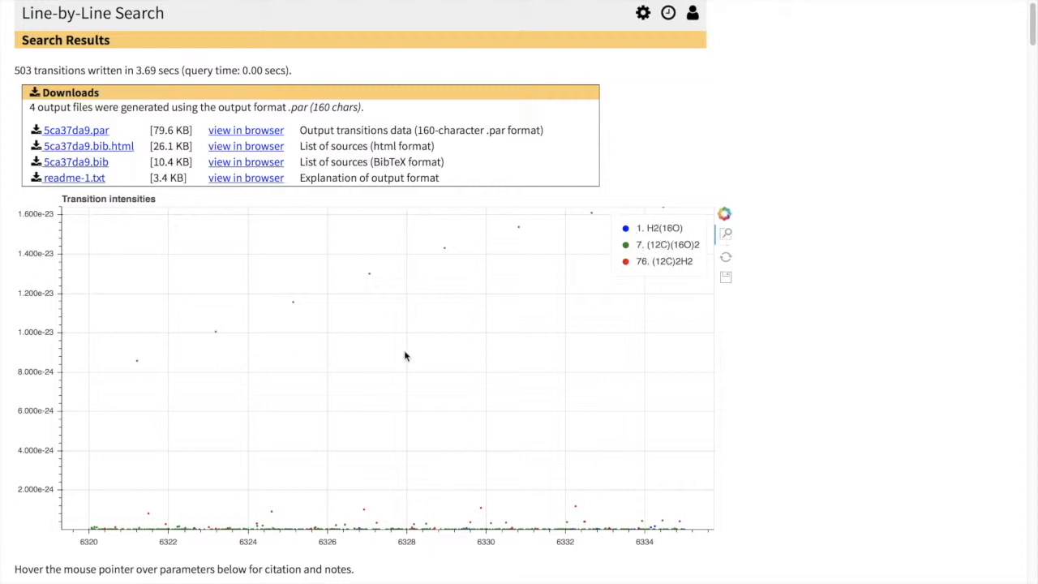
mouse_move(670, 253)
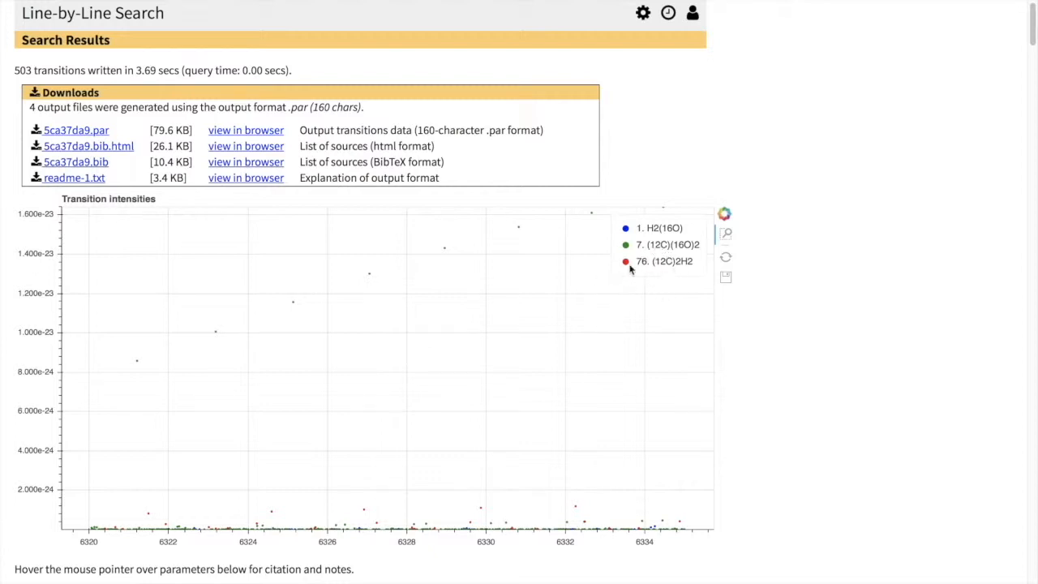
mouse_move(645, 325)
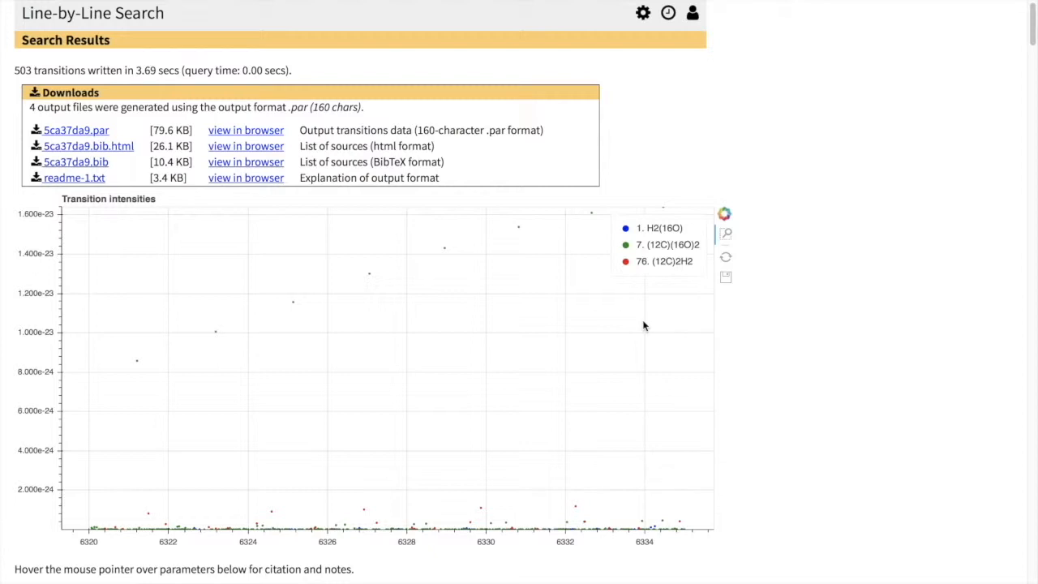
mouse_move(663, 211)
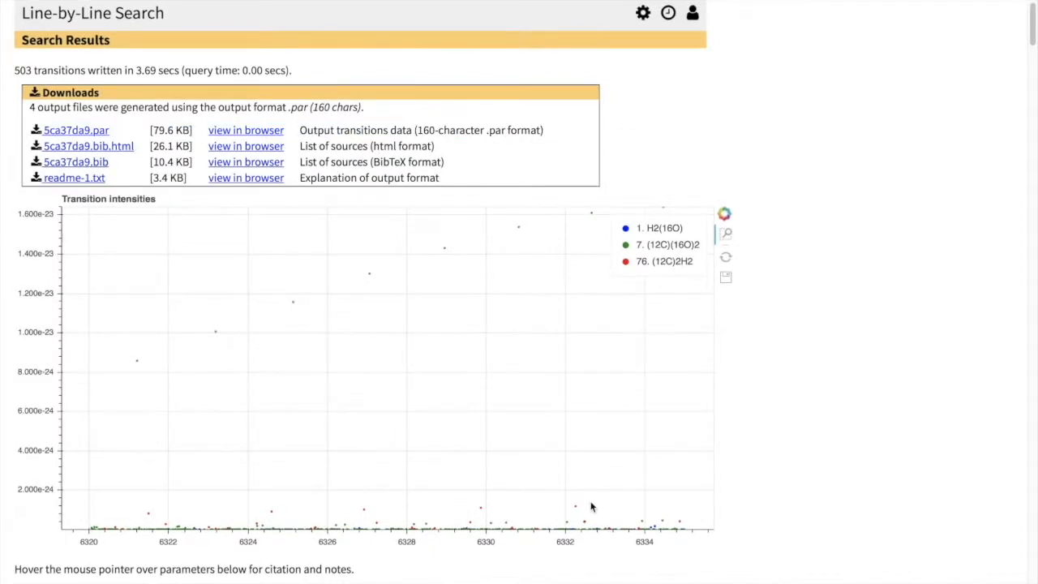
mouse_move(646, 410)
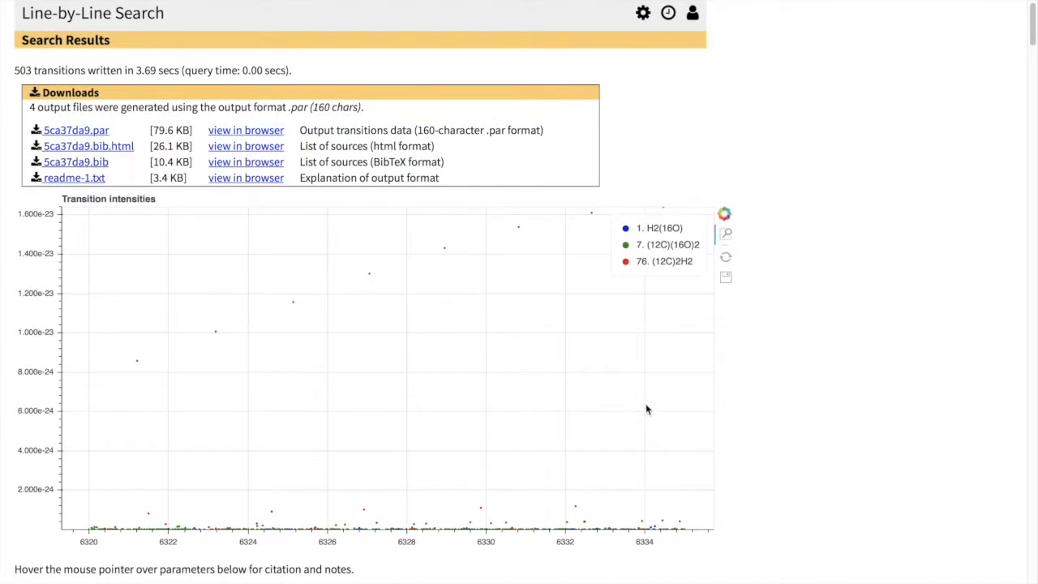
mouse_move(921, 201)
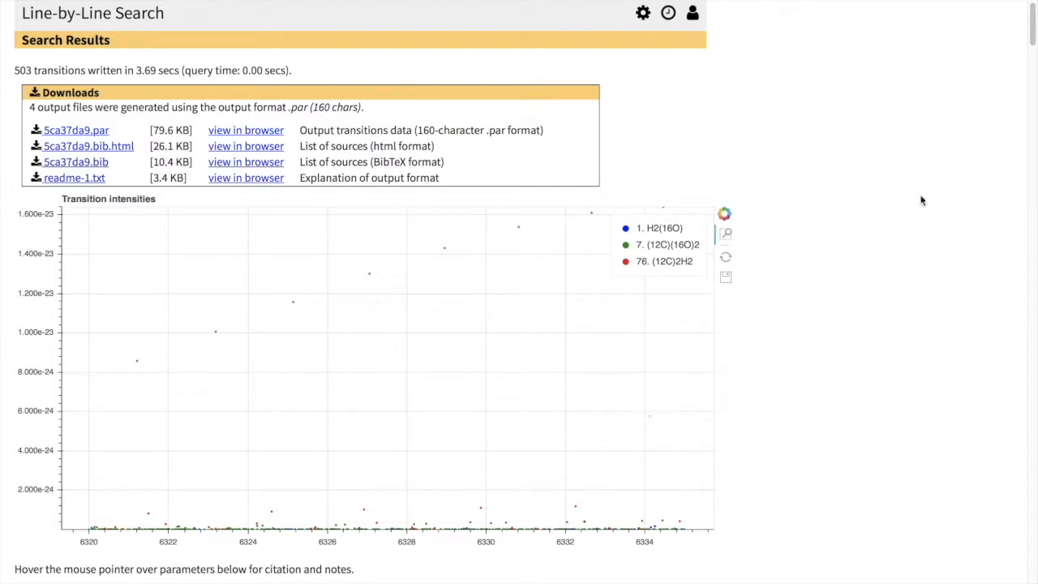
- Scroll to the line table and right-click a CO2 line's cited article link
scroll(down, 3)
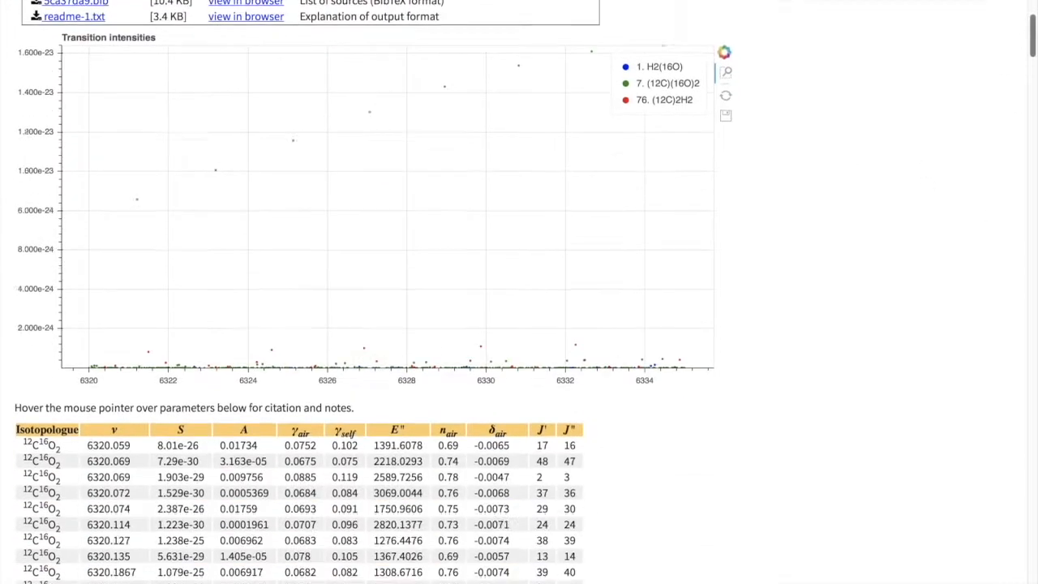
scroll(down, 3)
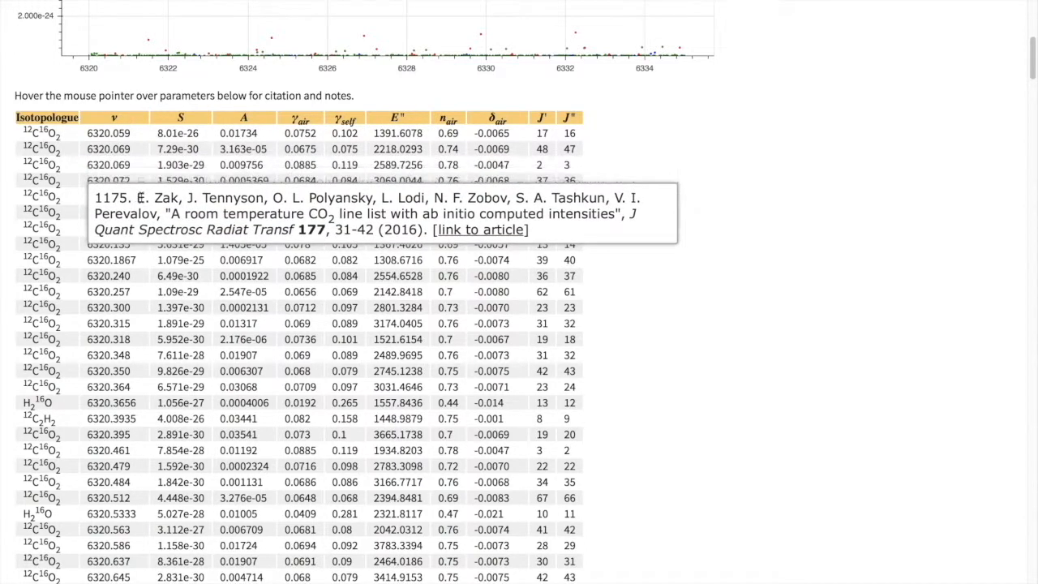
right_click(449, 230)
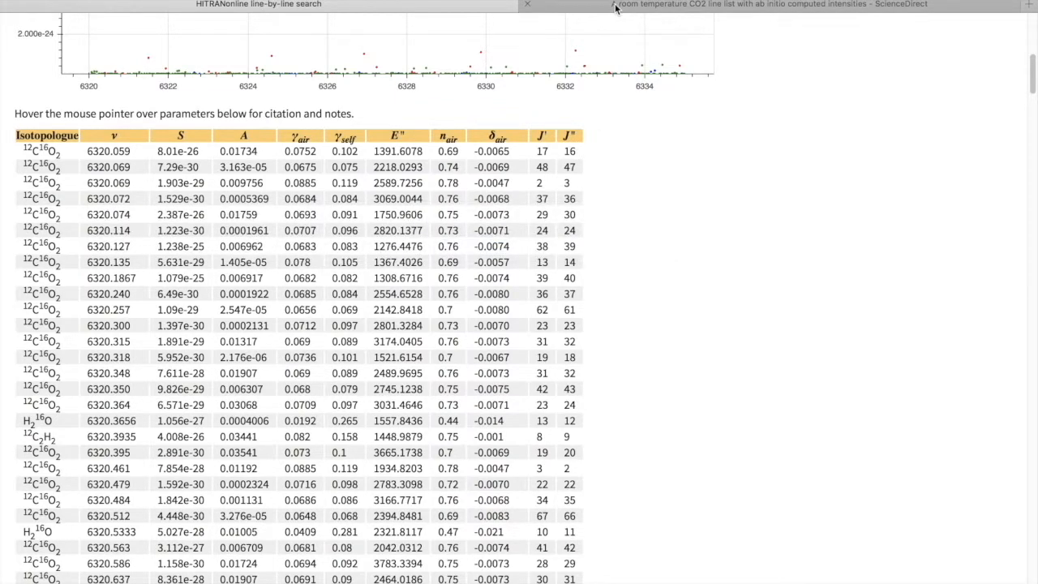
- View the Zak et al. article in ScienceDirect, then return to HITRANonline's results
click(766, 4)
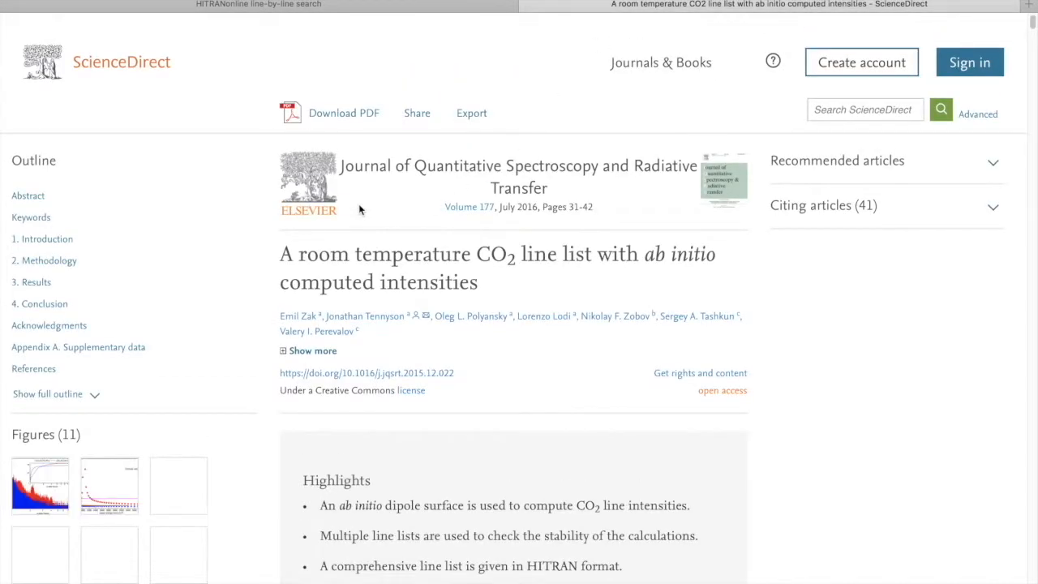
click(257, 5)
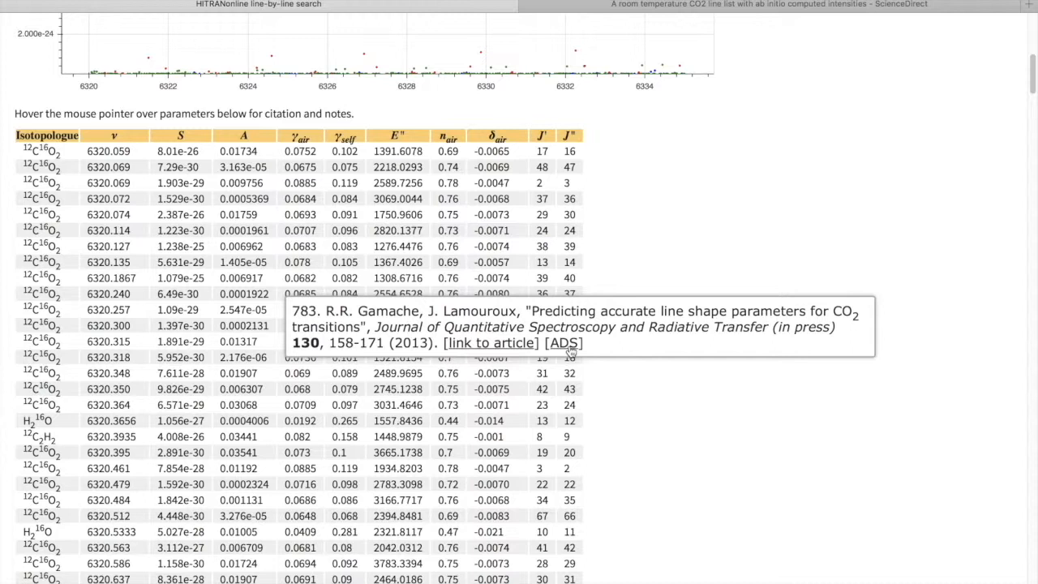
- Open the Gamache–Lamouroux CO2 line-shape abstract on ADS, then view the 160-character .par results file
right_click(563, 344)
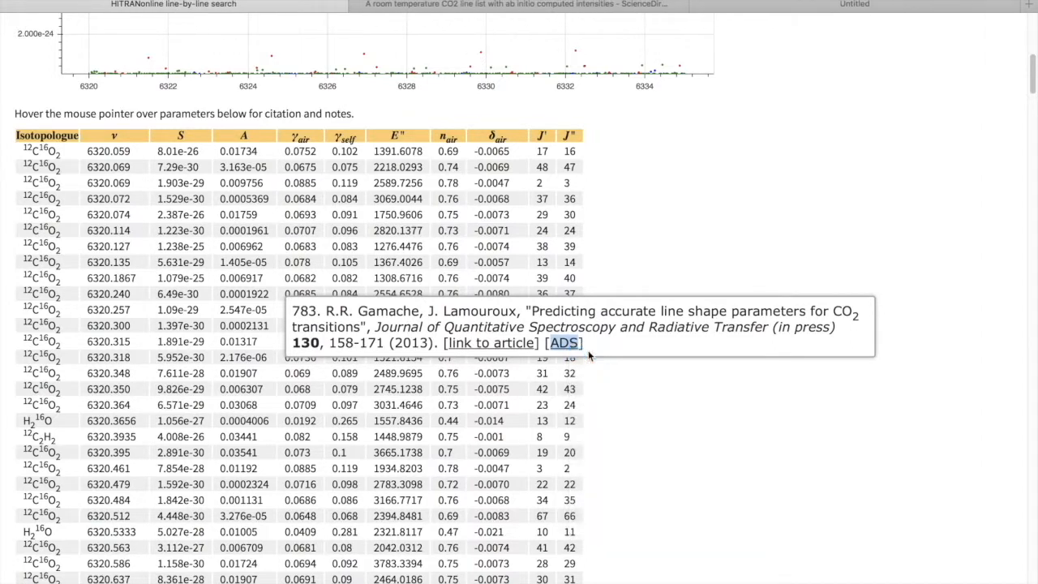
click(566, 344)
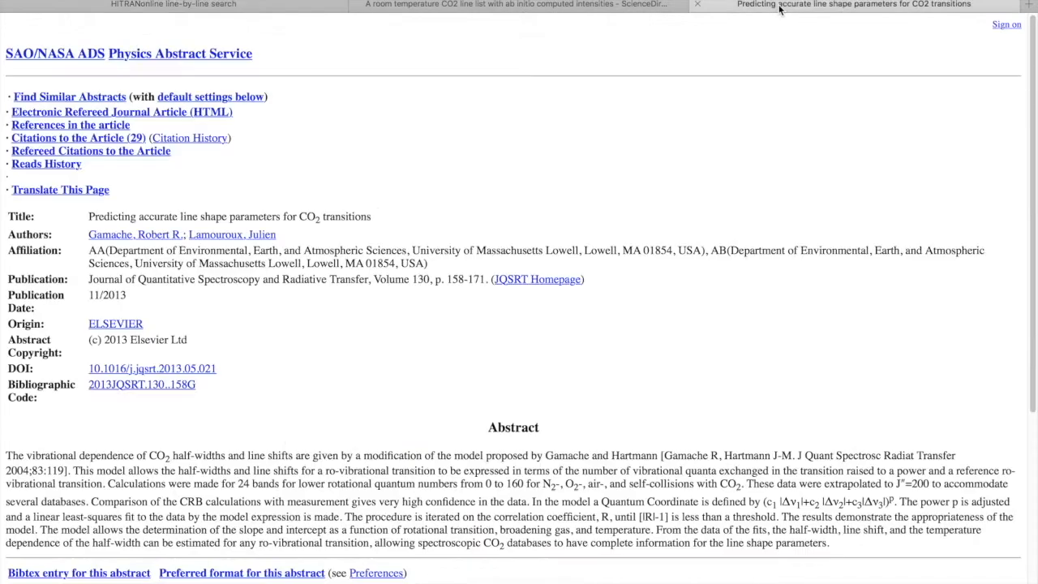
click(524, 7)
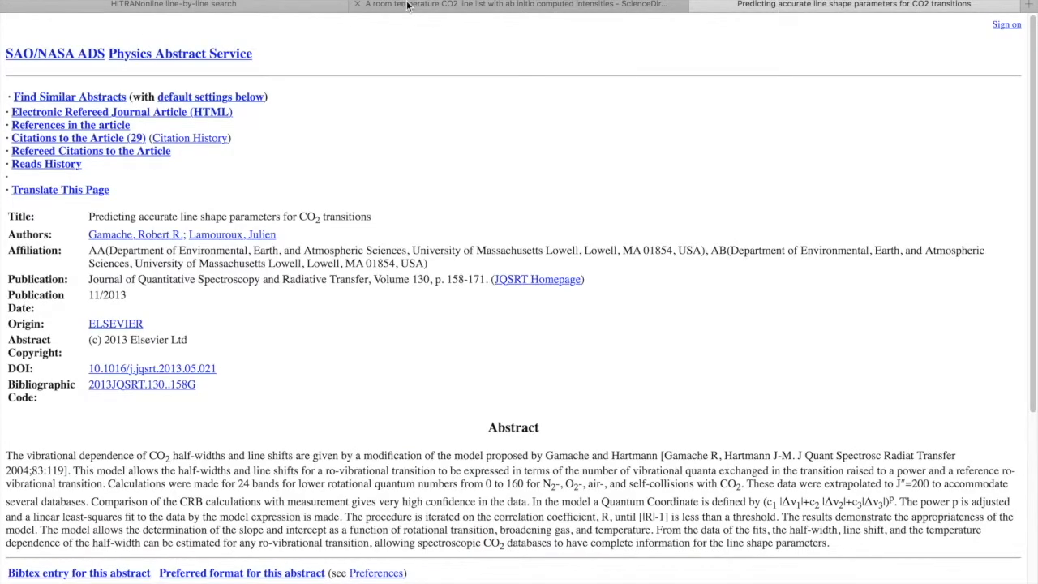
click(173, 5)
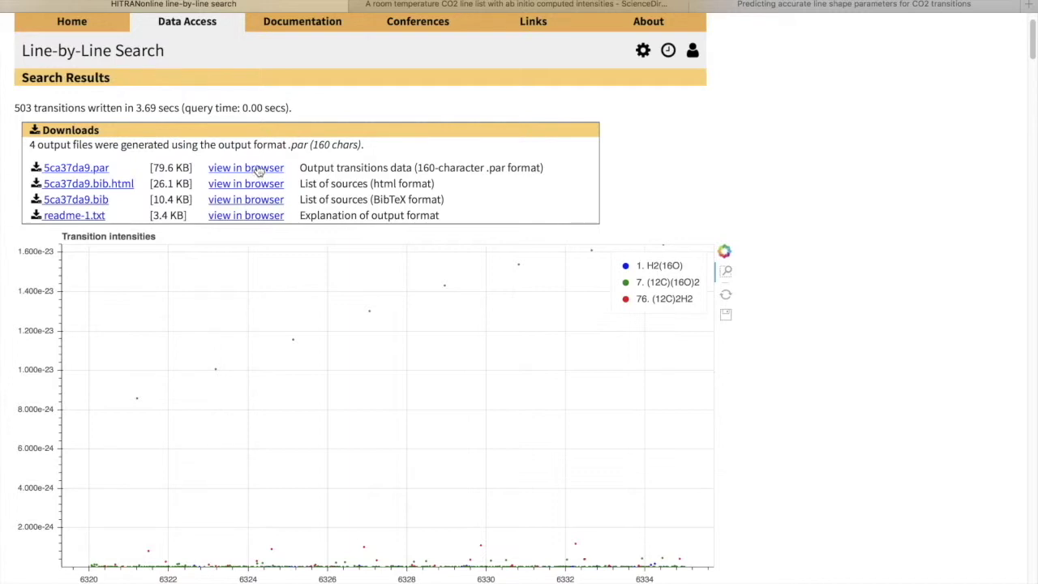
click(246, 167)
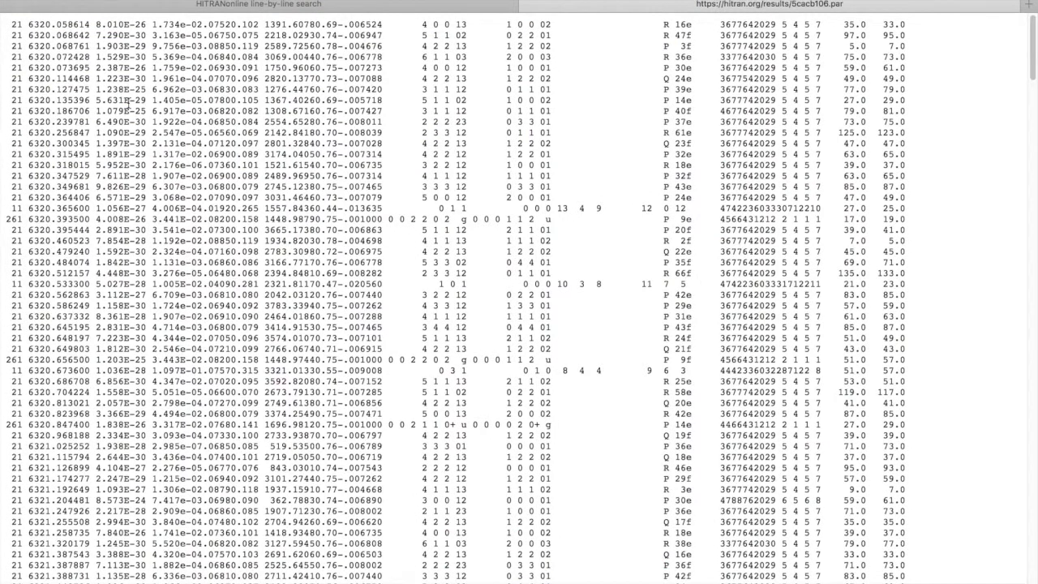